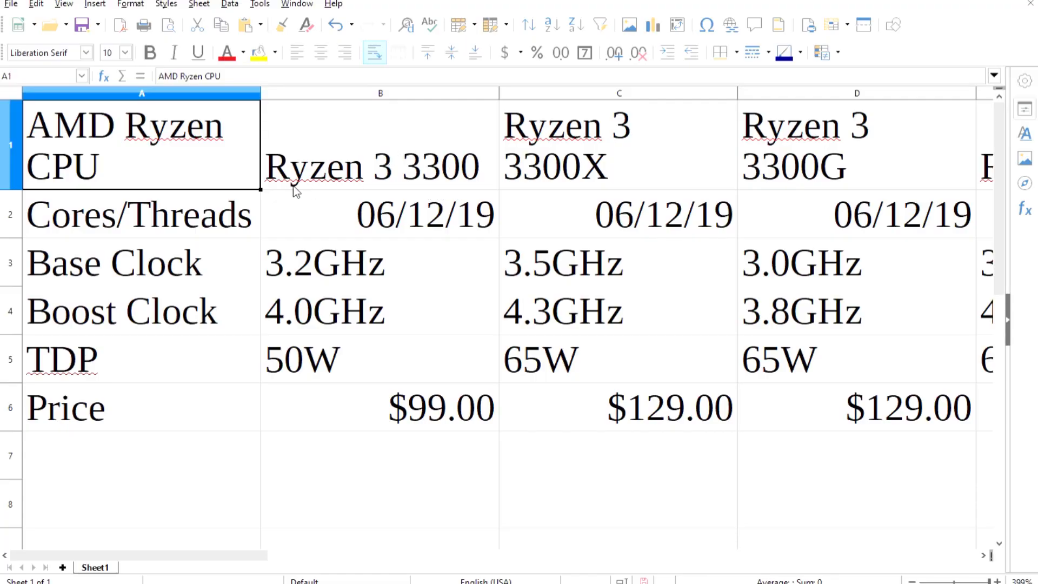
{"action": "mouse_move", "coordinate": [311, 189]}
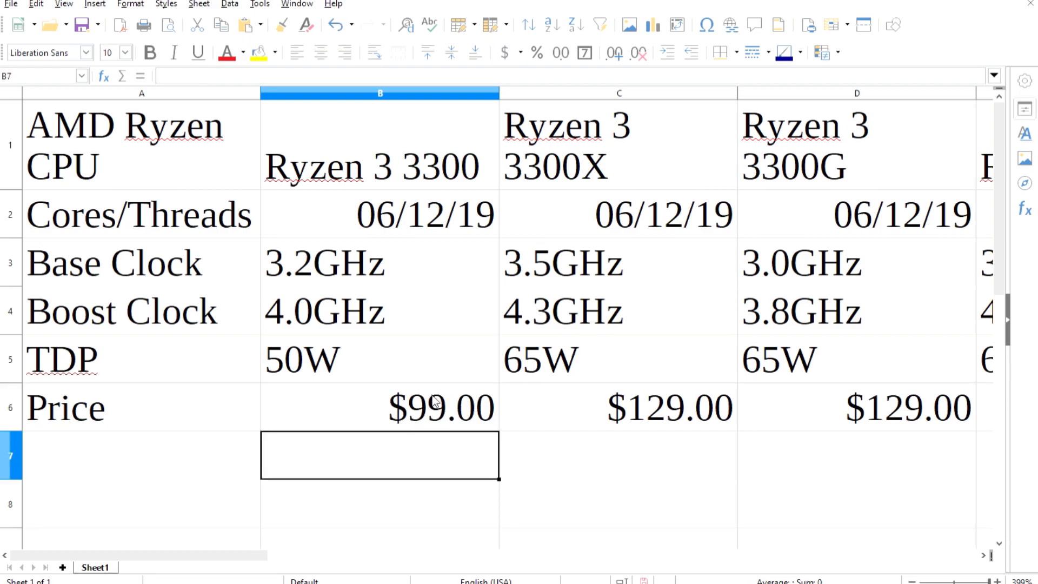
{"action": "mouse_move", "coordinate": [377, 156]}
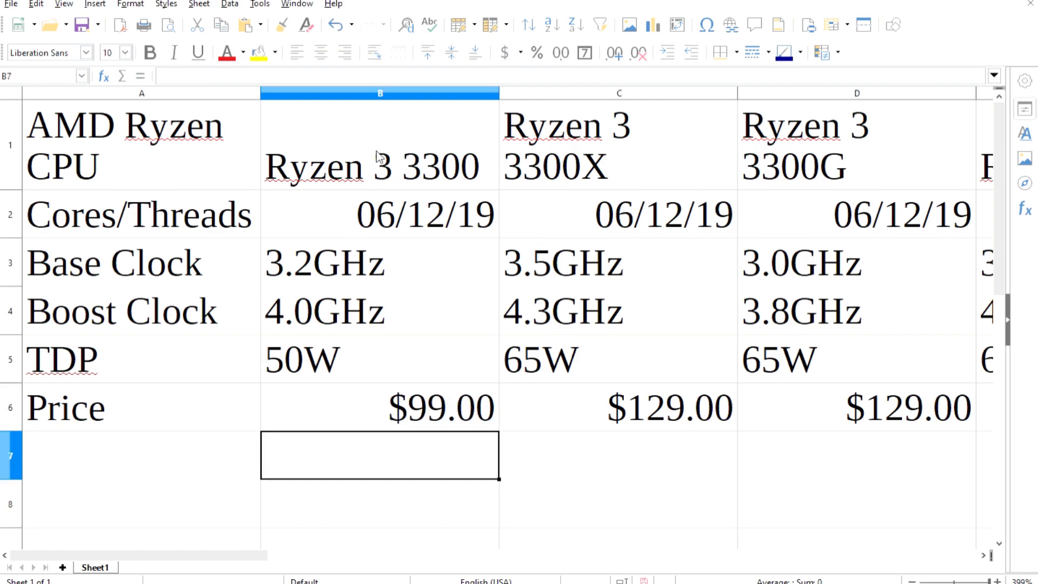
{"action": "mouse_move", "coordinate": [544, 217]}
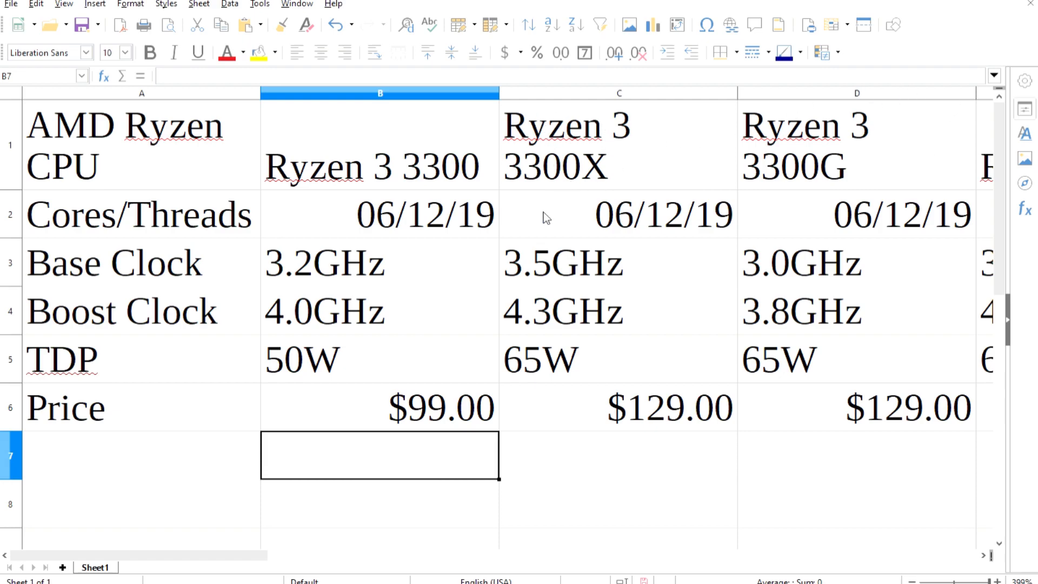
{"action": "mouse_move", "coordinate": [616, 228]}
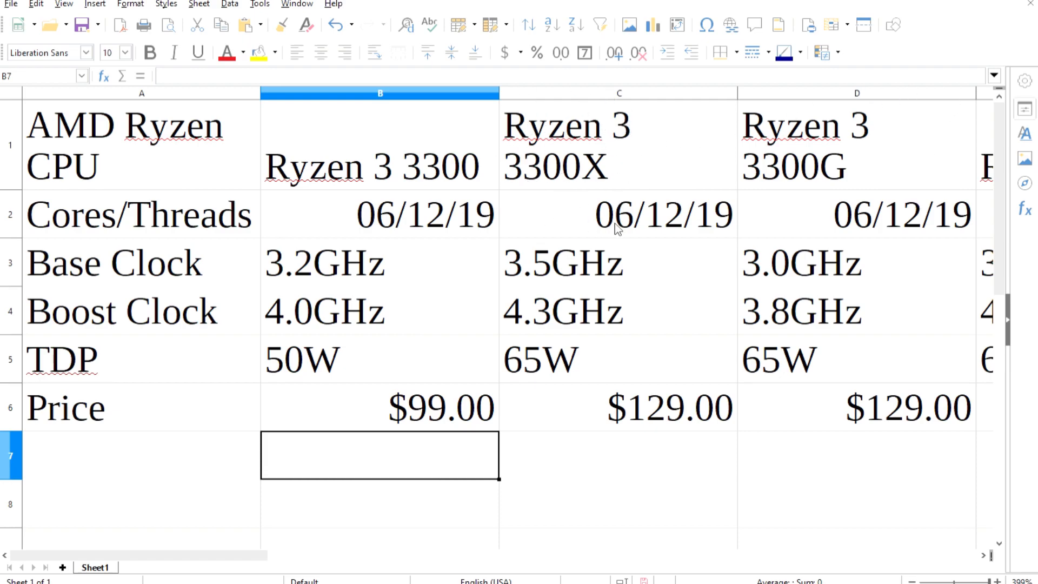
{"action": "mouse_move", "coordinate": [672, 212]}
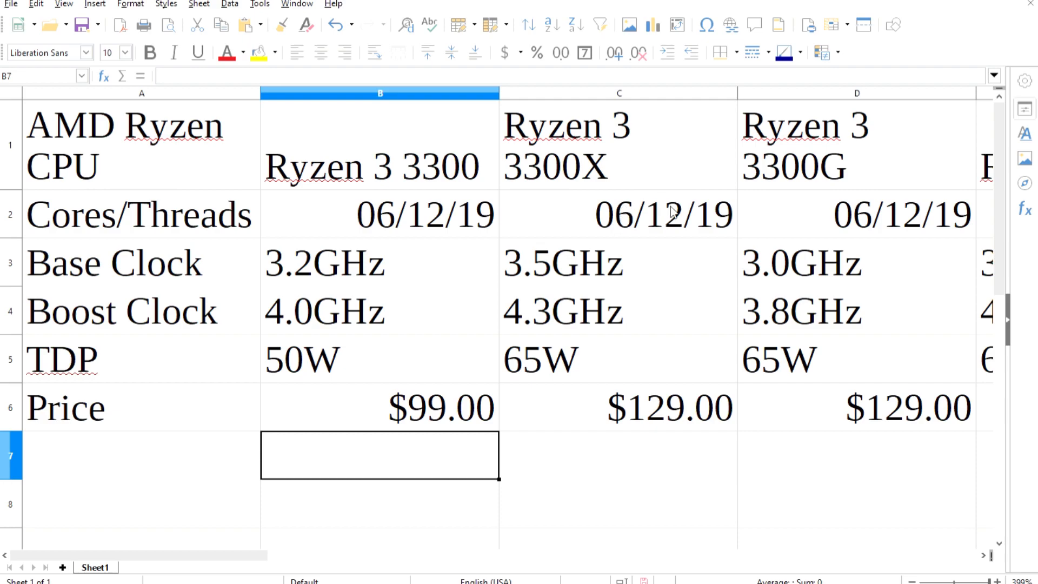
{"action": "mouse_move", "coordinate": [511, 315]}
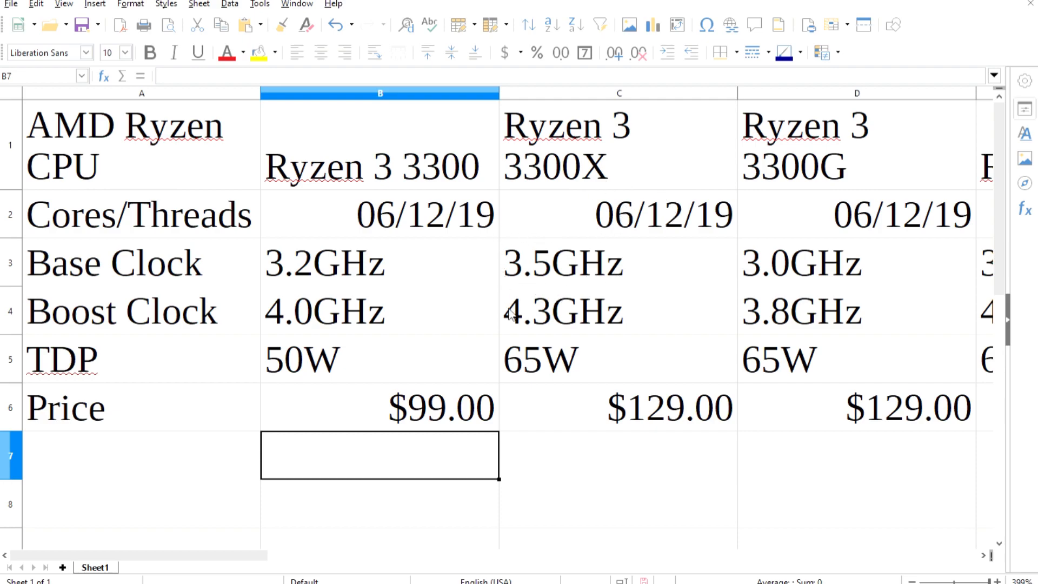
{"action": "mouse_move", "coordinate": [558, 386]}
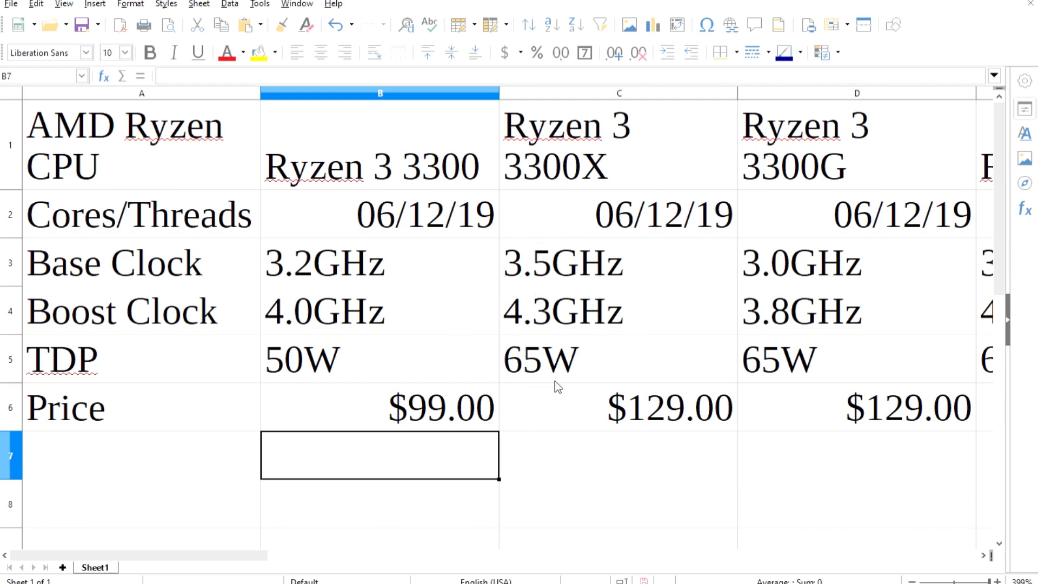
{"action": "mouse_move", "coordinate": [708, 383]}
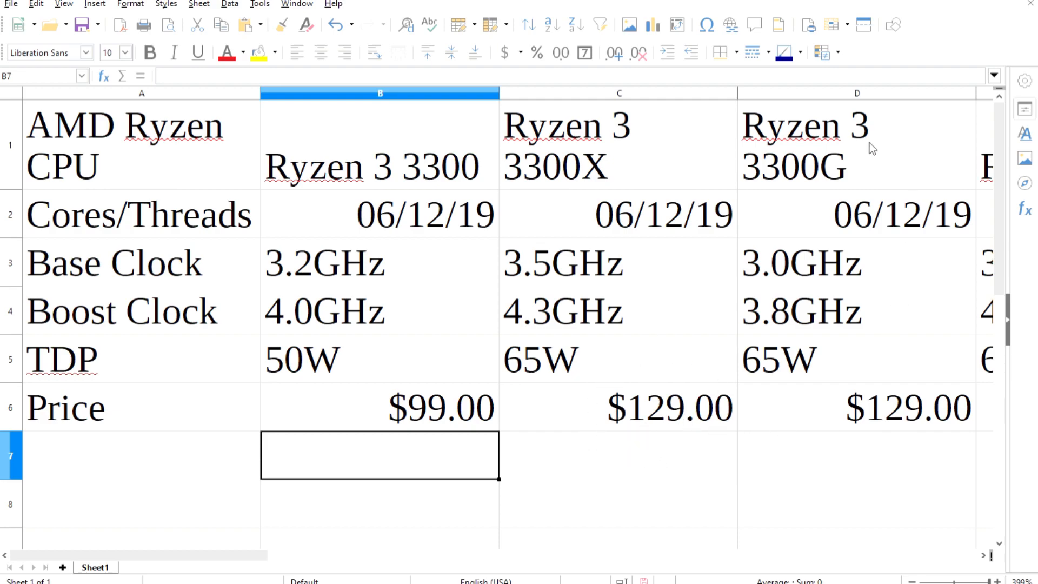
- Review the Ryzen 3 3300G's model name, $129.00 price and 65W TDP
{"action": "left_click", "coordinate": [856, 145]}
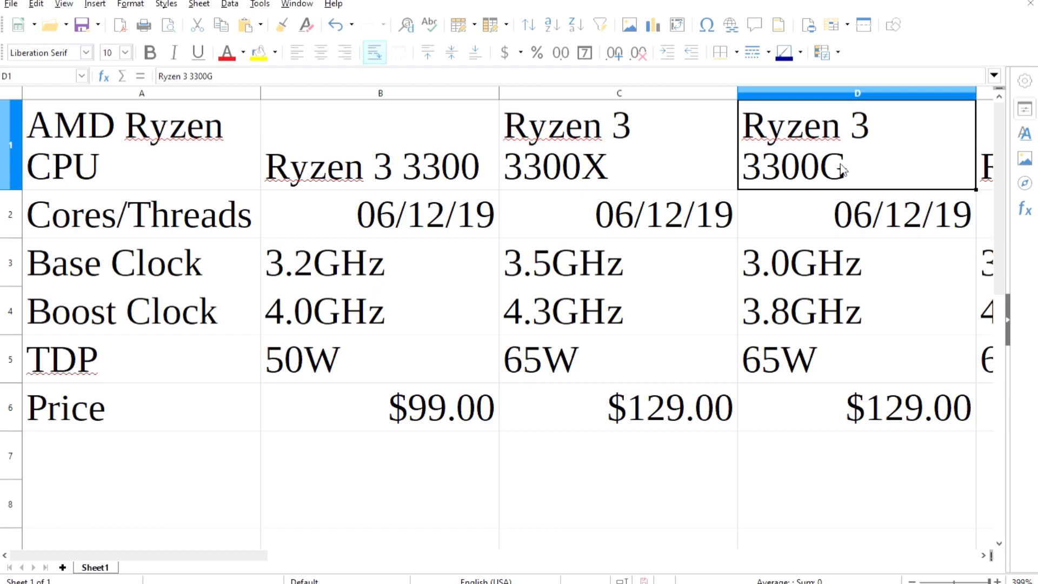
{"action": "mouse_move", "coordinate": [779, 153]}
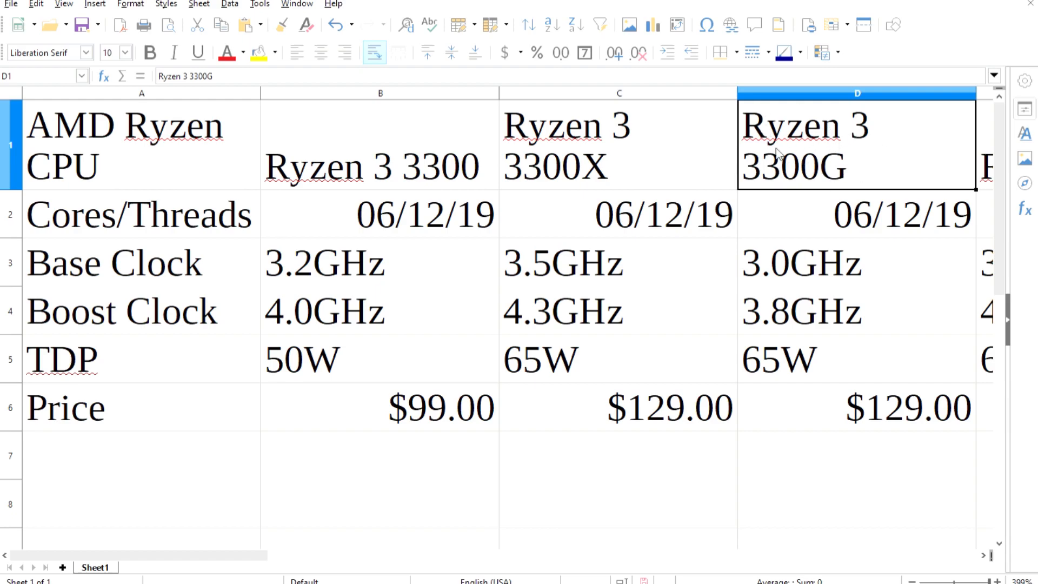
{"action": "mouse_move", "coordinate": [904, 228]}
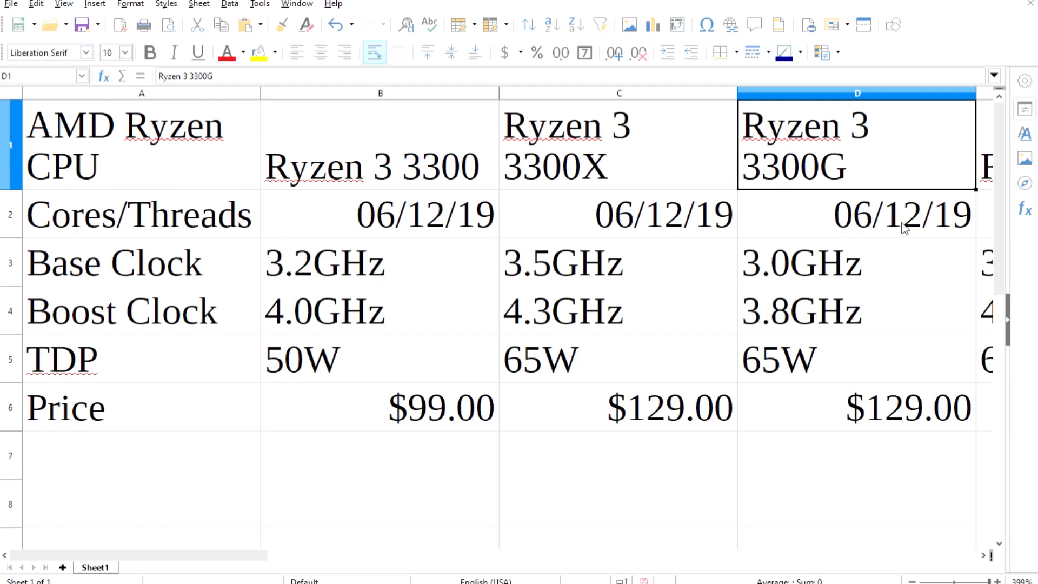
{"action": "mouse_move", "coordinate": [832, 336]}
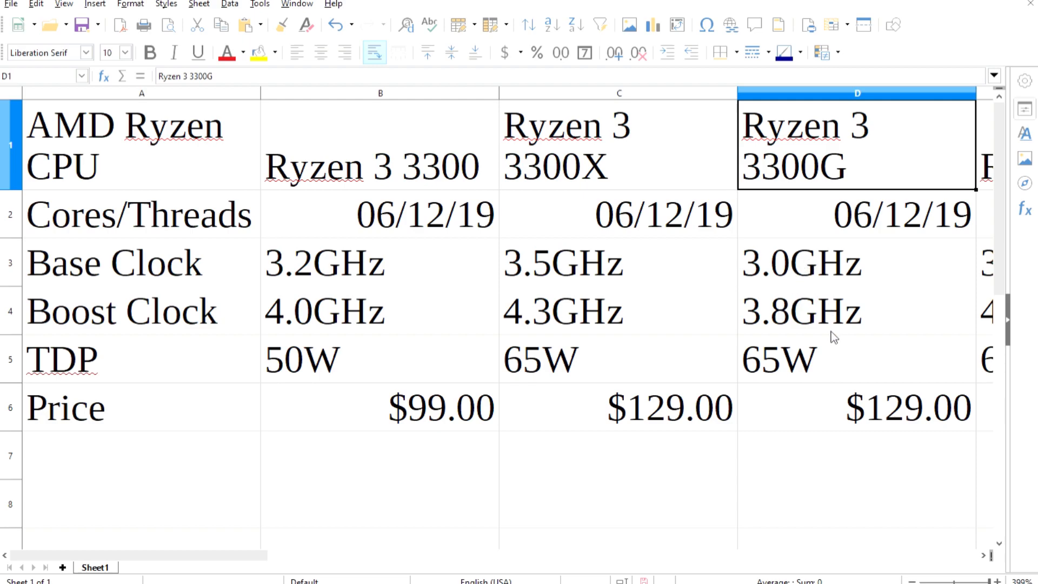
{"action": "mouse_move", "coordinate": [699, 307]}
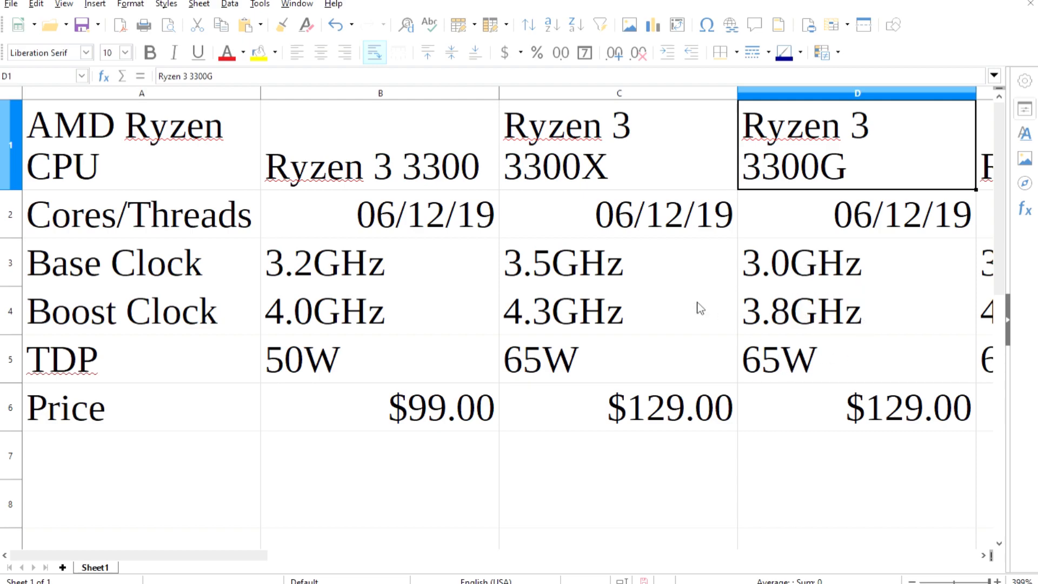
{"action": "left_click", "coordinate": [562, 311]}
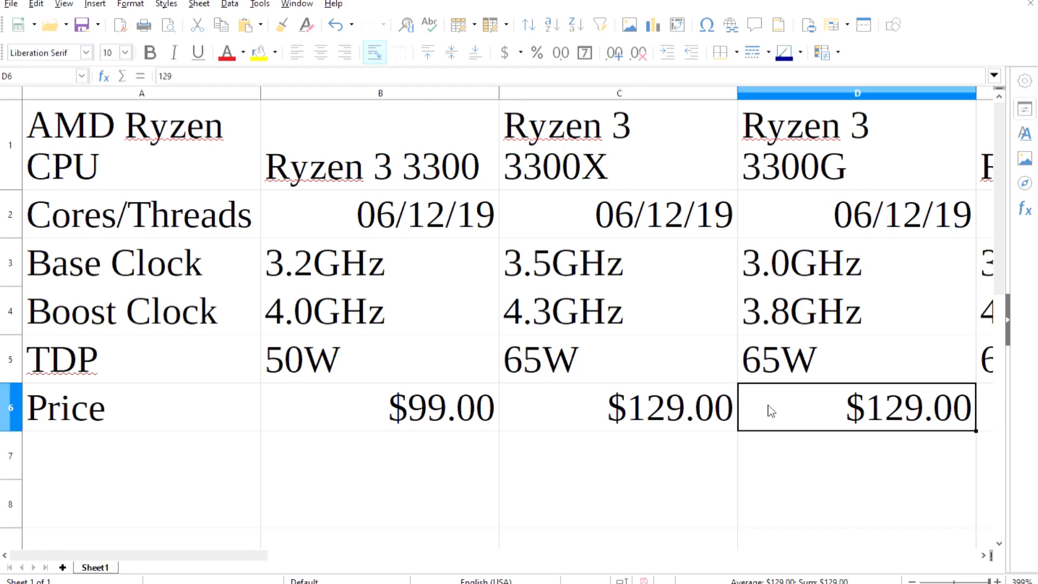
{"action": "left_click", "coordinate": [617, 359]}
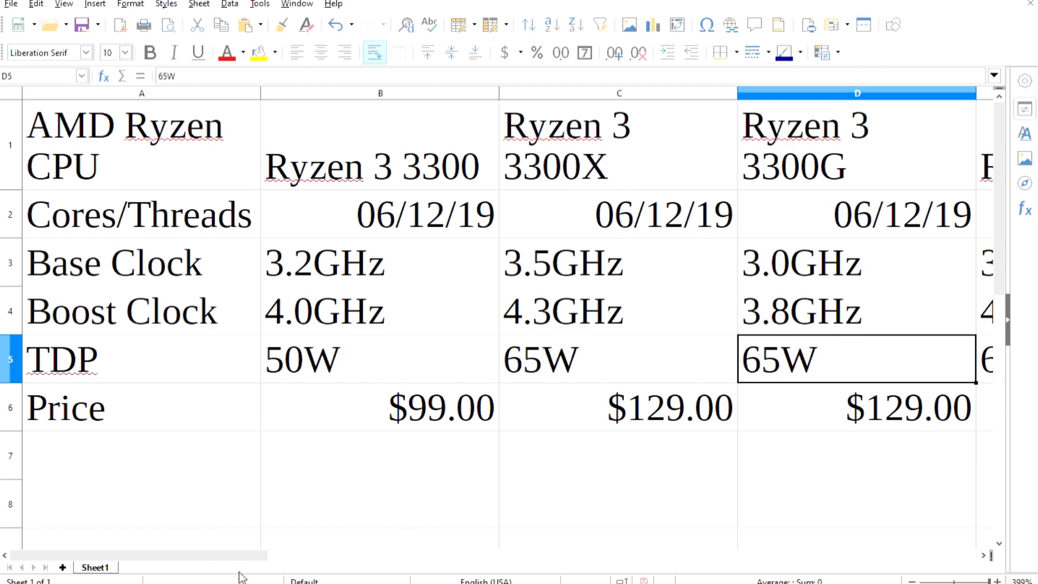
- Scroll right and check the Ryzen 5 3600's release date and $178.00 price
{"action": "scroll", "scroll_direction": "right", "scroll_amount": 3}
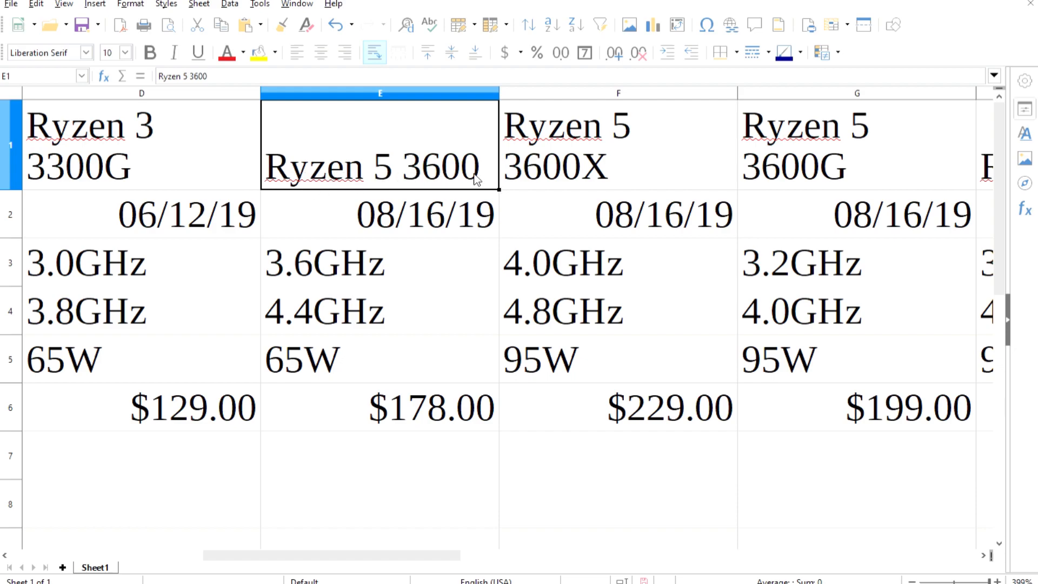
{"action": "left_click", "coordinate": [380, 213]}
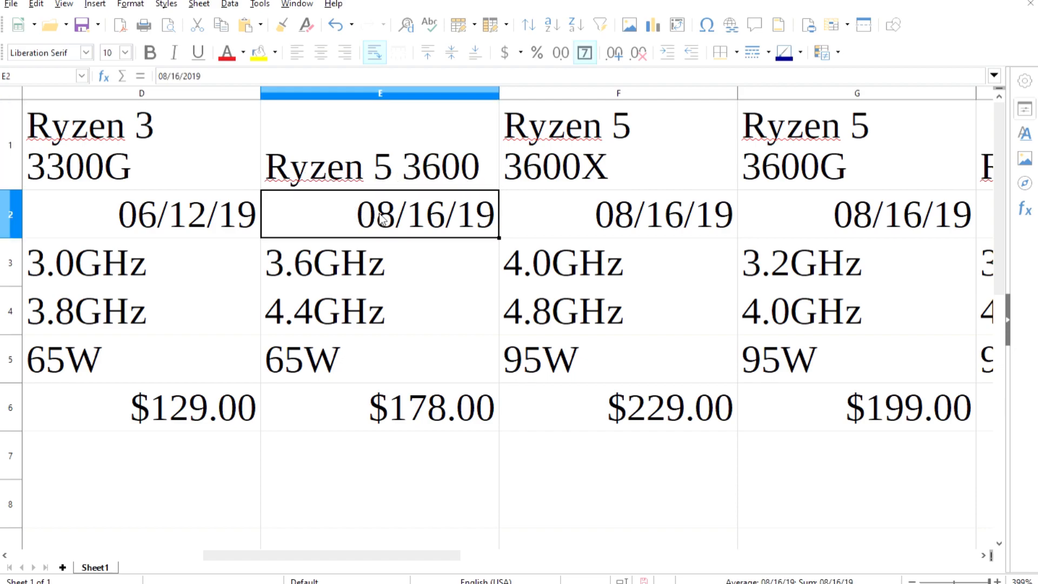
{"action": "mouse_move", "coordinate": [378, 253]}
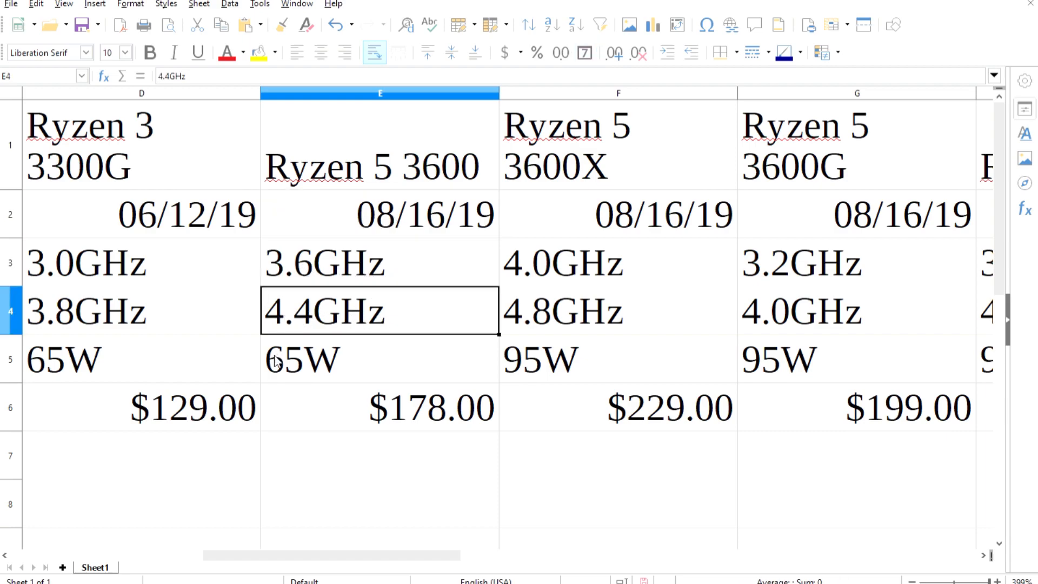
{"action": "left_click", "coordinate": [379, 407]}
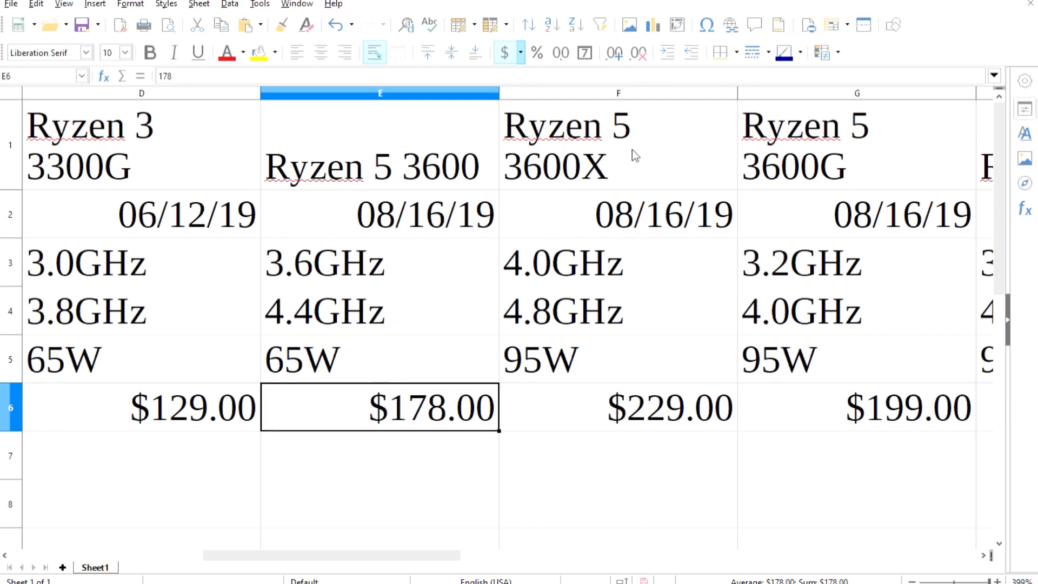
- Check the Ryzen 5 3600X's name, release date, 4.0GHz base clock, 95W TDP and $229.00 price
{"action": "left_click", "coordinate": [617, 144]}
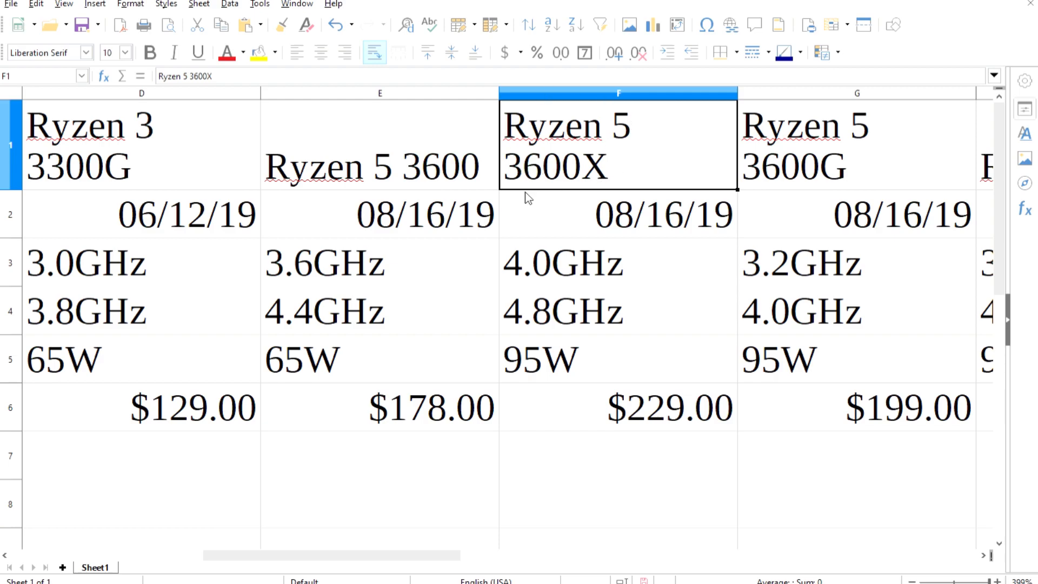
{"action": "left_click", "coordinate": [618, 213]}
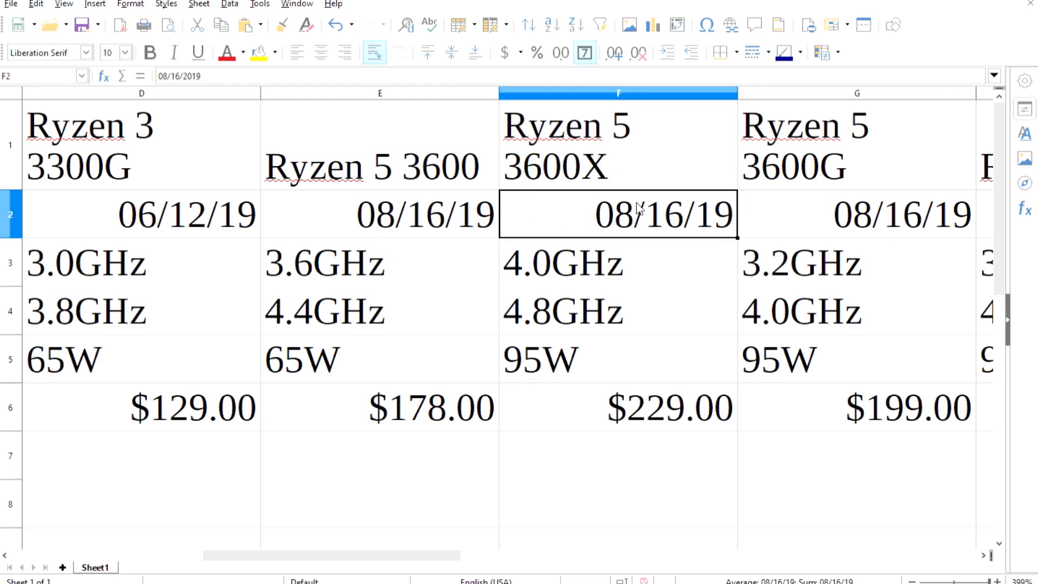
{"action": "double_click", "coordinate": [561, 263]}
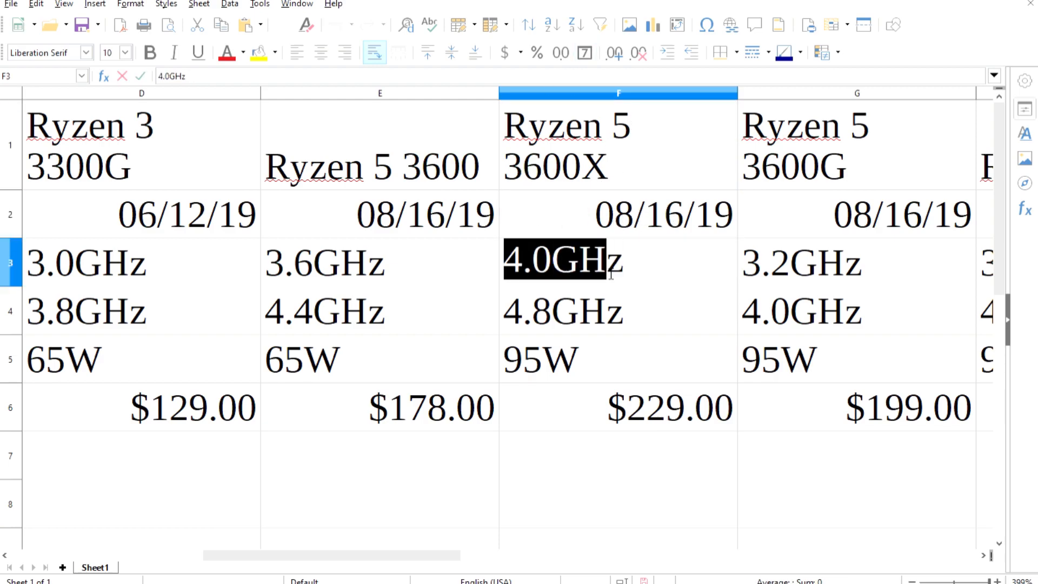
{"action": "left_click", "coordinate": [617, 312]}
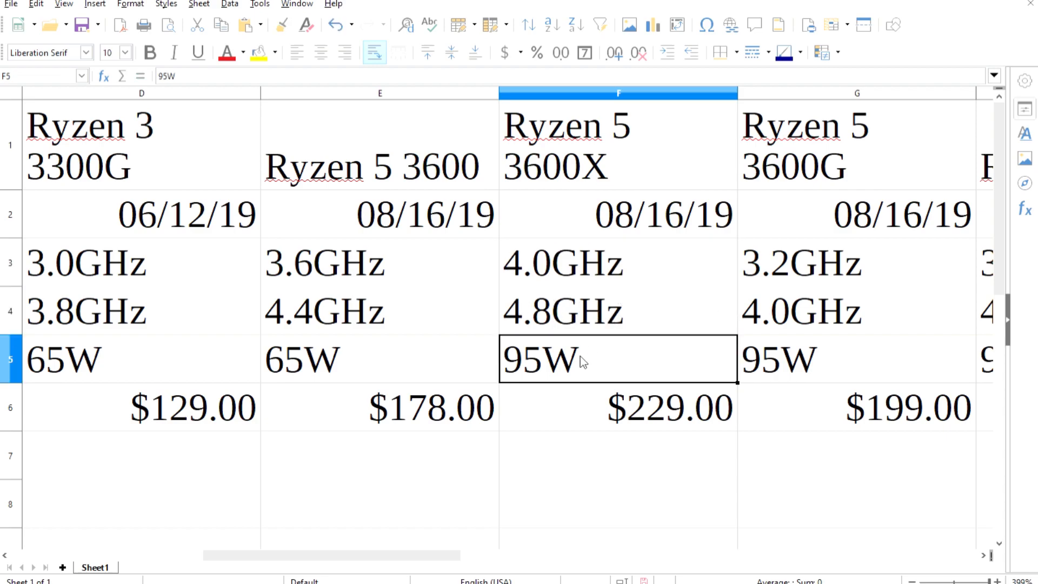
{"action": "mouse_move", "coordinate": [318, 371]}
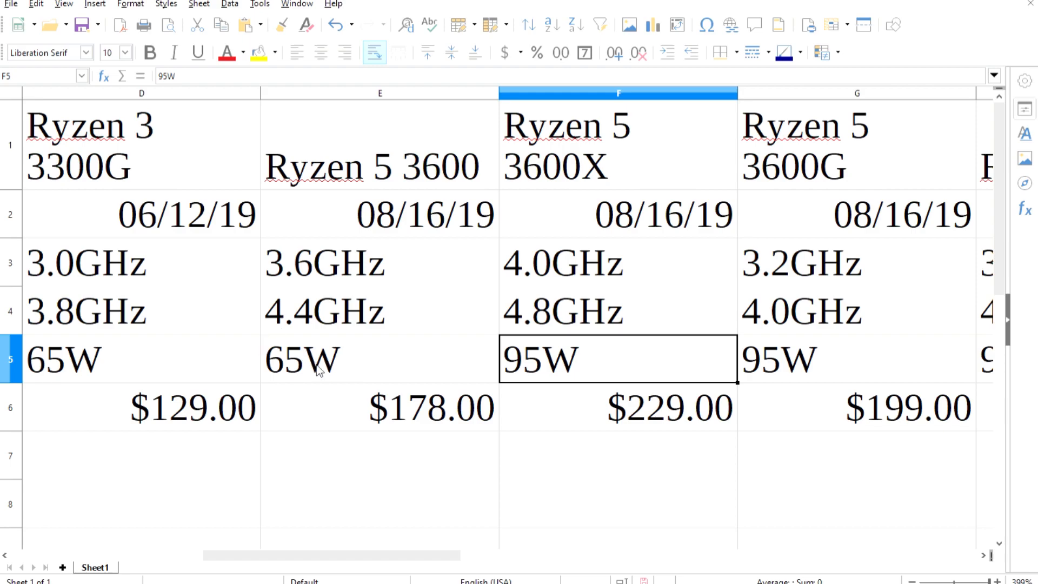
{"action": "left_click", "coordinate": [617, 407]}
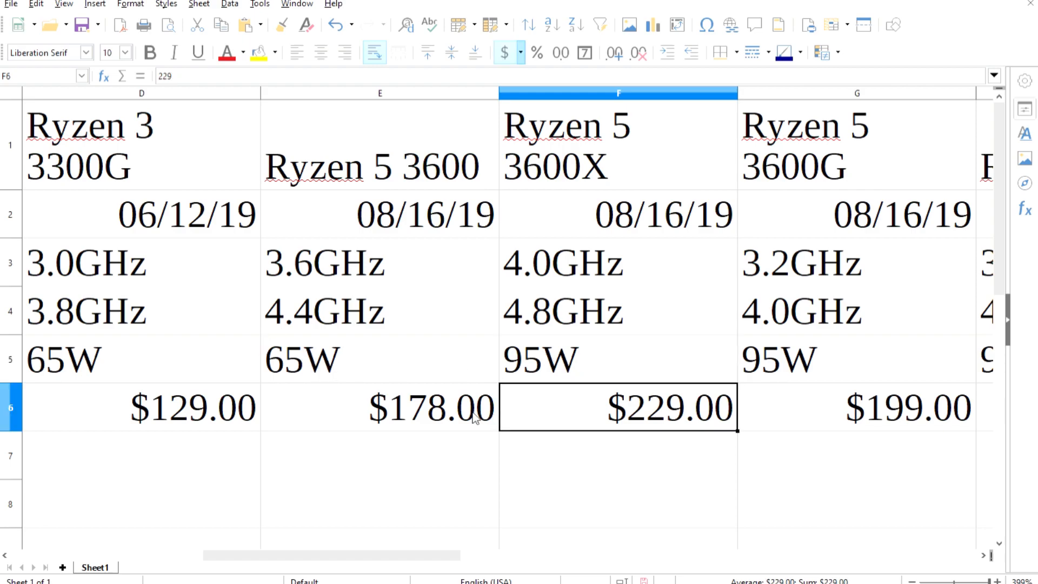
{"action": "mouse_move", "coordinate": [836, 260]}
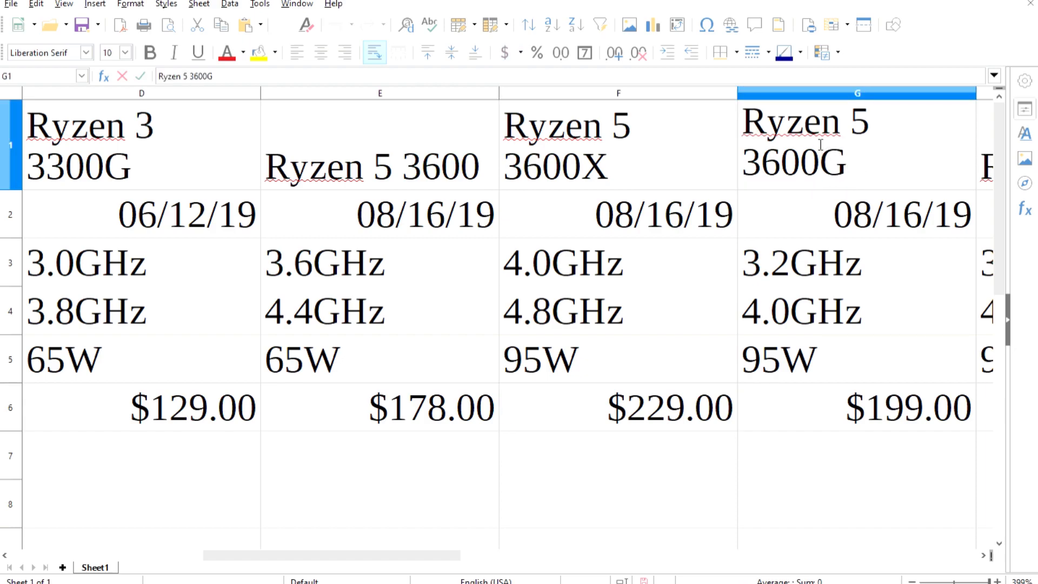
- Check the 3600G's 3.2GHz base clock and 95W TDP, plus the $229.00 price row
{"action": "double_click", "coordinate": [794, 146]}
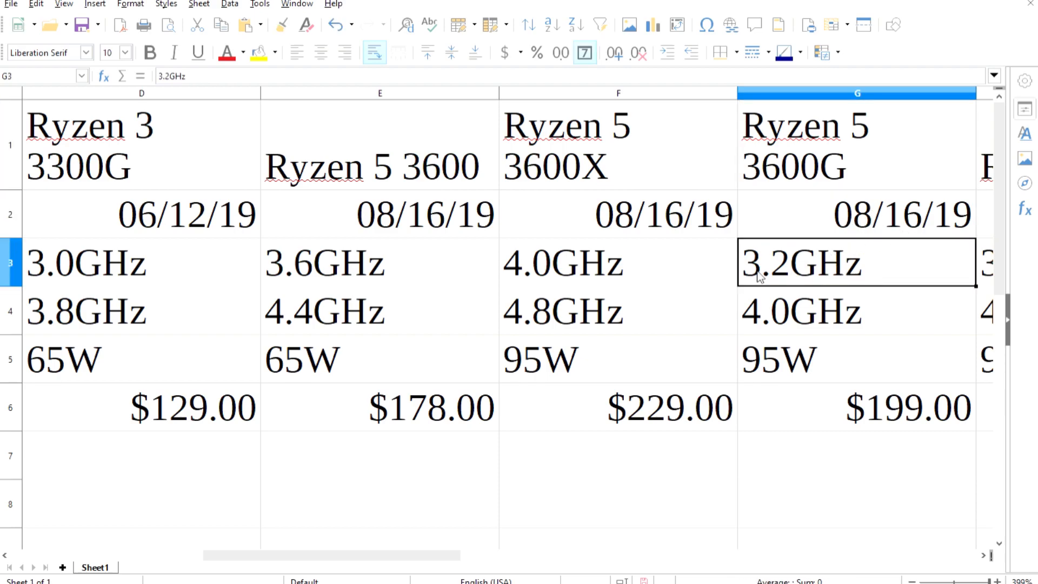
{"action": "left_click", "coordinate": [616, 311]}
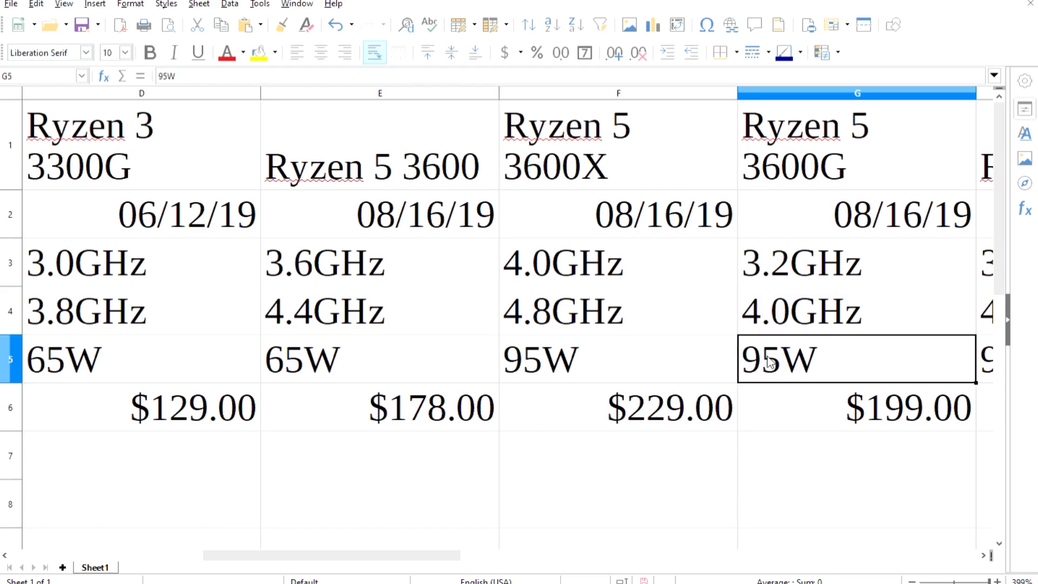
{"action": "left_click", "coordinate": [617, 407]}
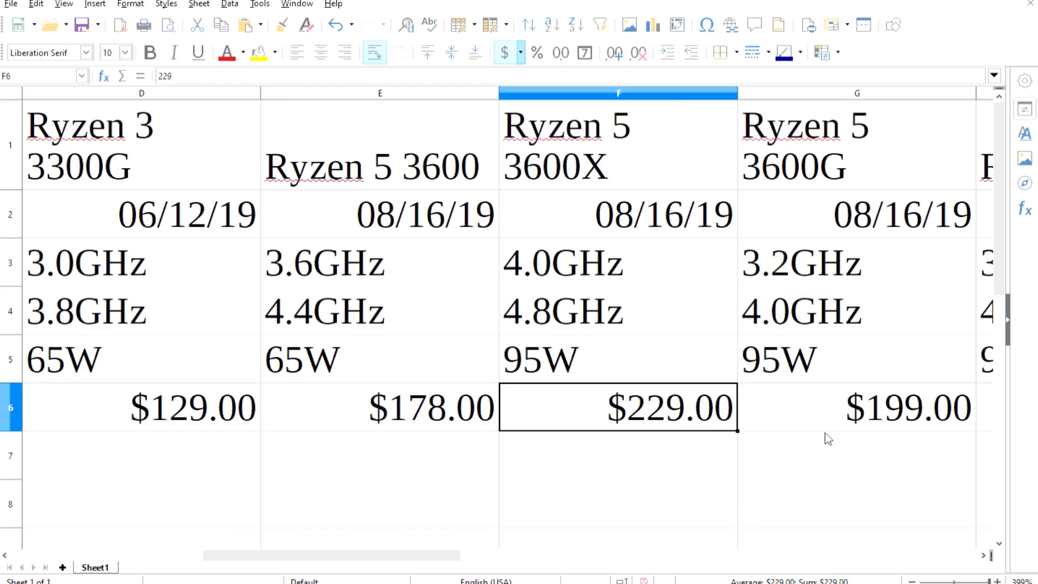
{"action": "left_click", "coordinate": [856, 407]}
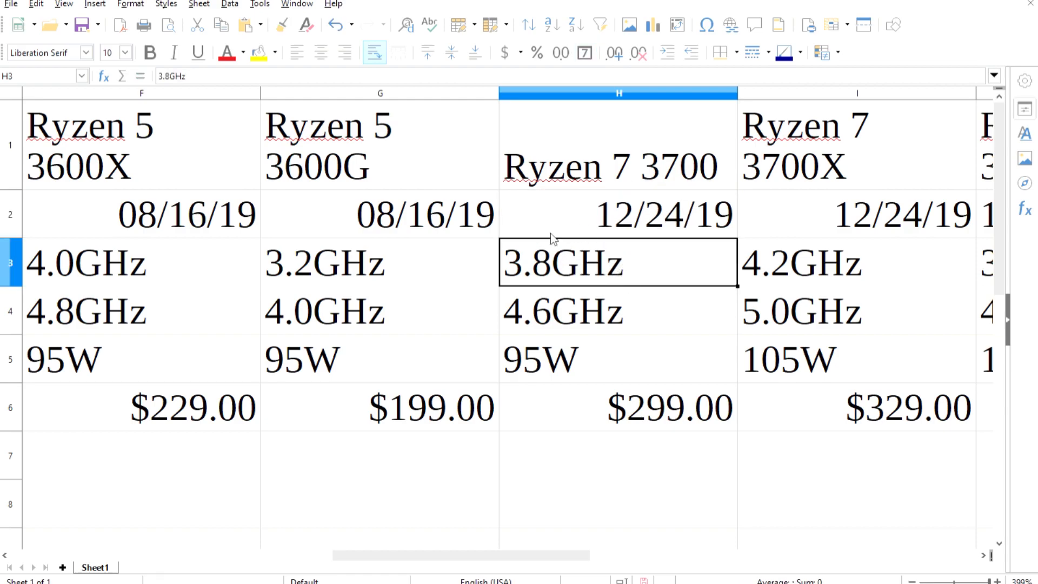
{"action": "left_click", "coordinate": [617, 311]}
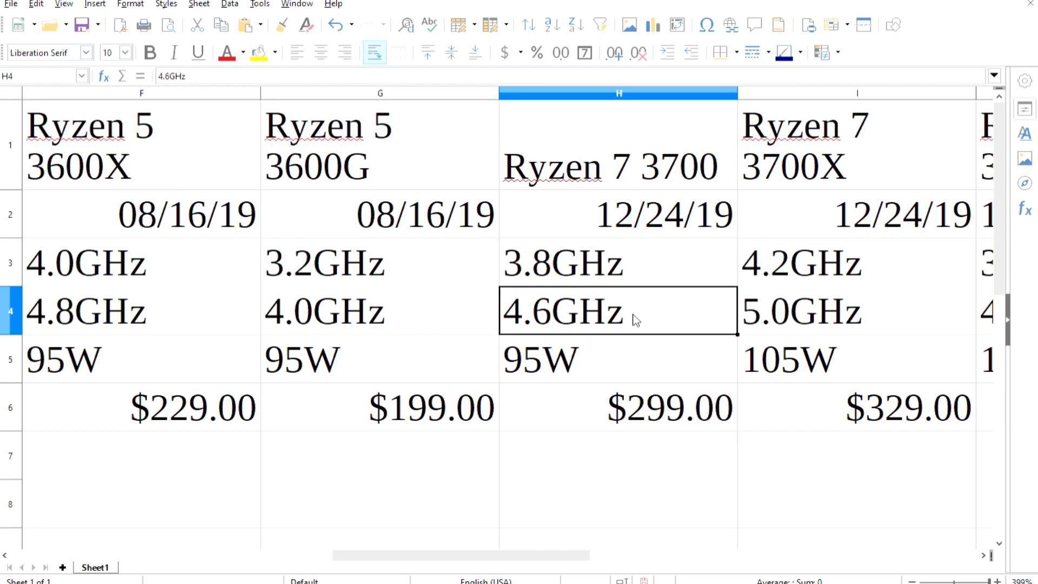
{"action": "left_click", "coordinate": [609, 359]}
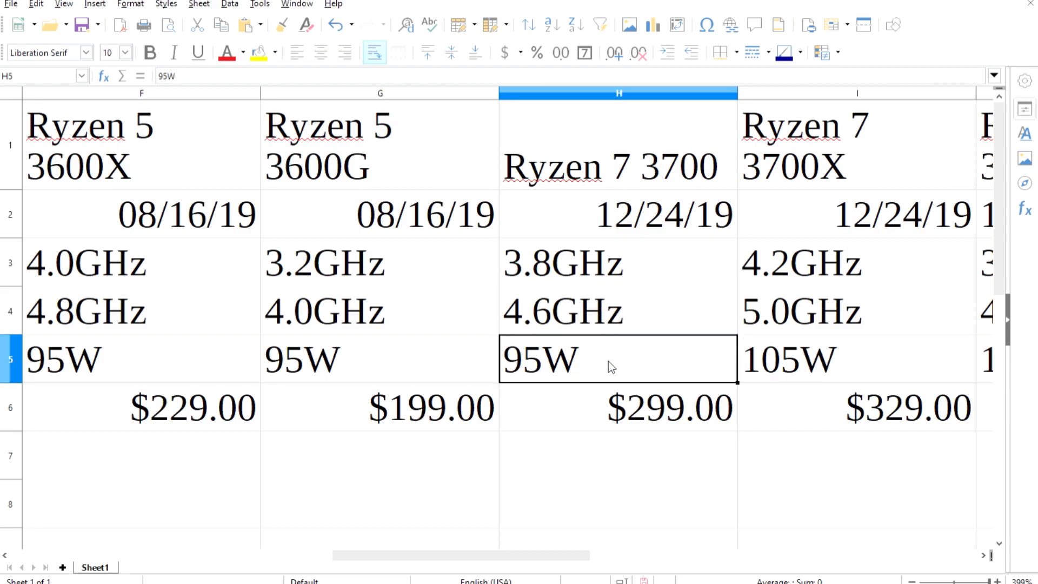
{"action": "left_click", "coordinate": [615, 406]}
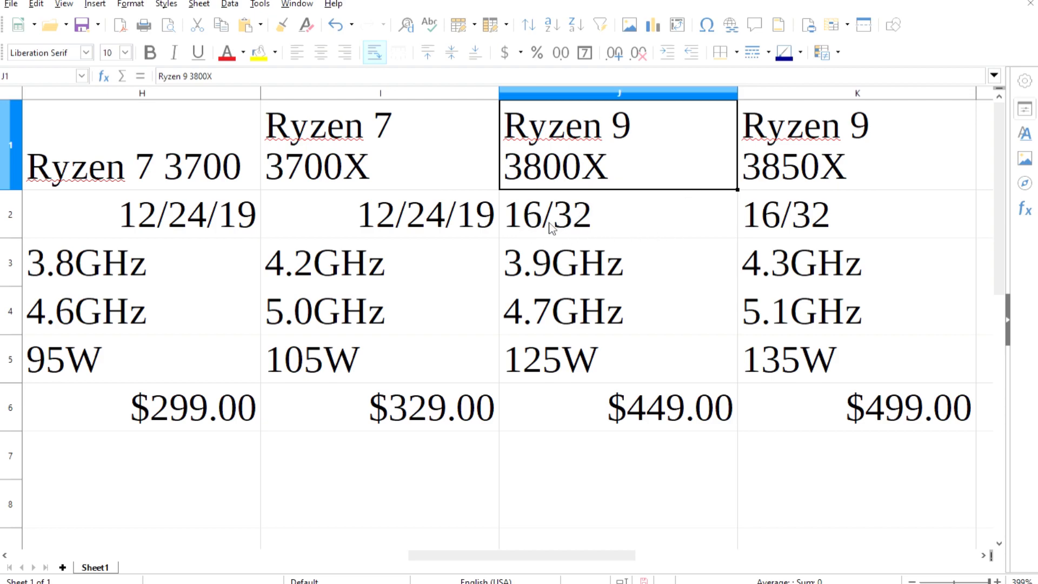
{"action": "mouse_move", "coordinate": [622, 220]}
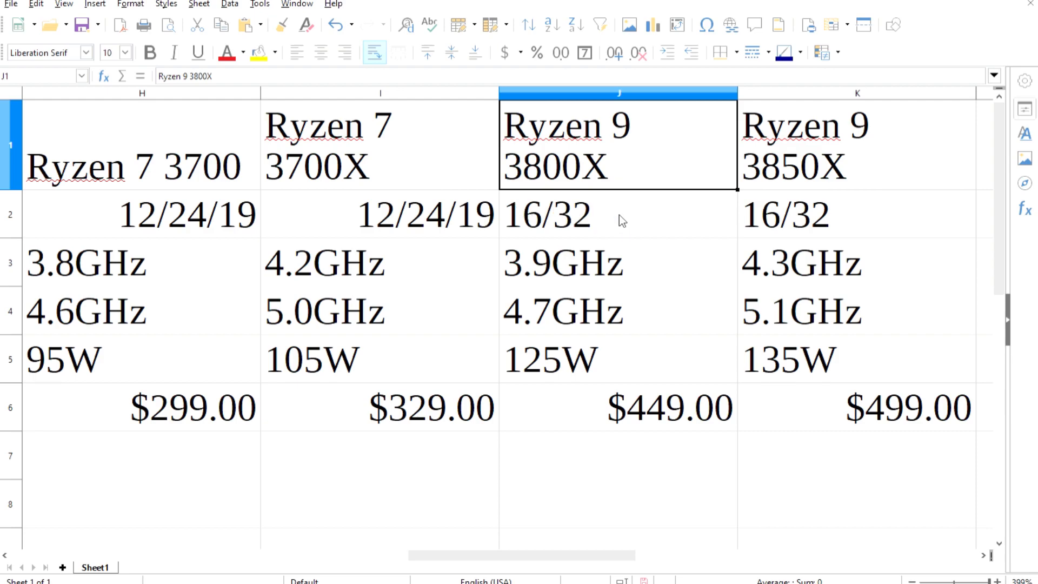
{"action": "mouse_move", "coordinate": [781, 233]}
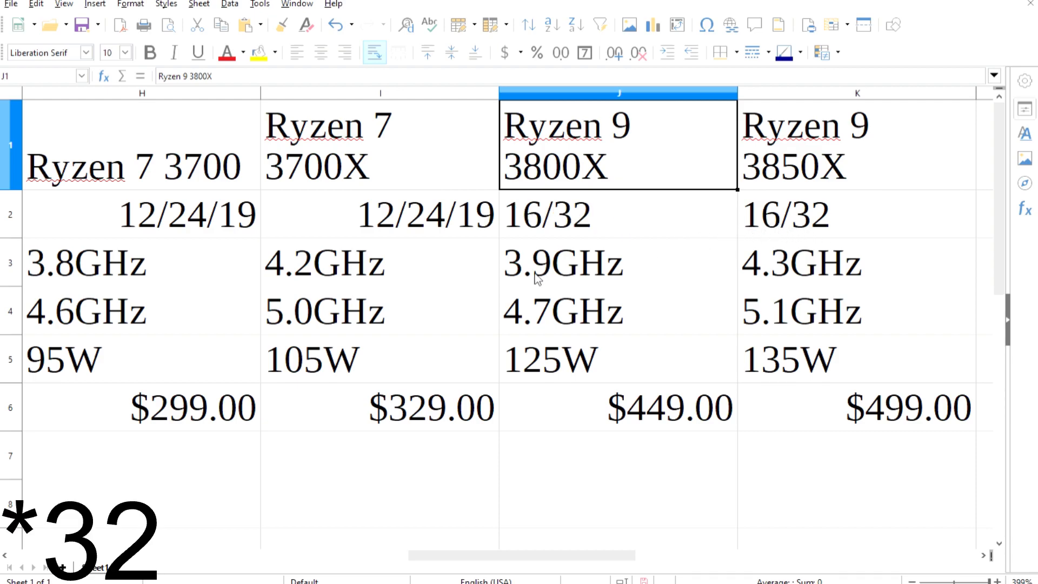
{"action": "left_click", "coordinate": [563, 263]}
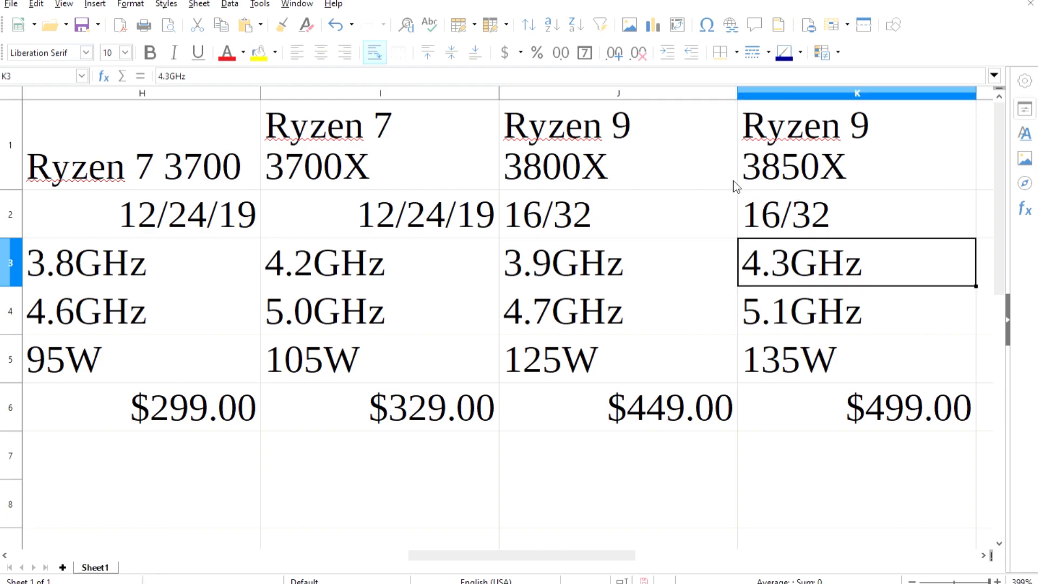
{"action": "left_click", "coordinate": [616, 311]}
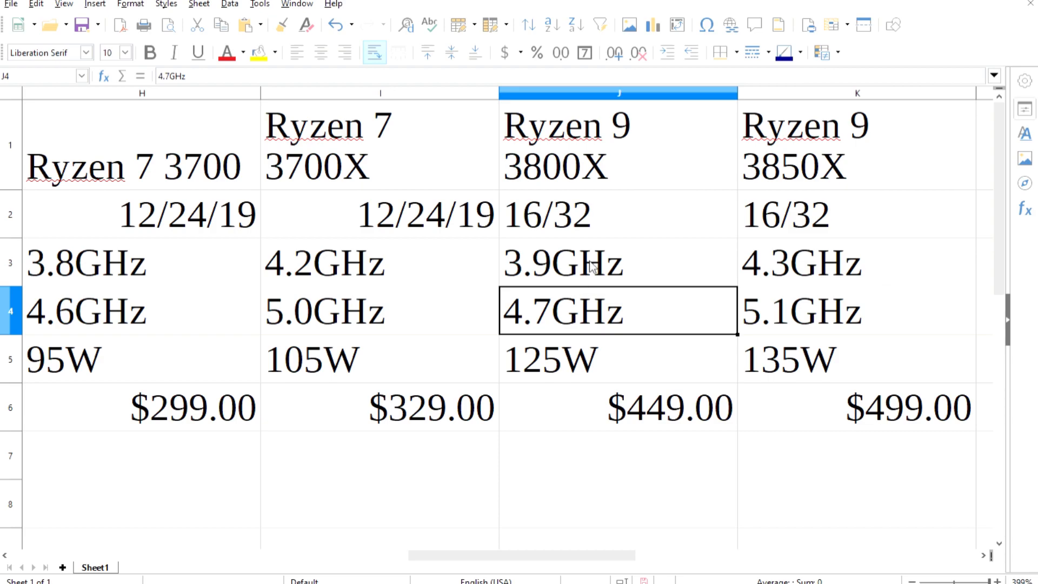
{"action": "left_click", "coordinate": [819, 311]}
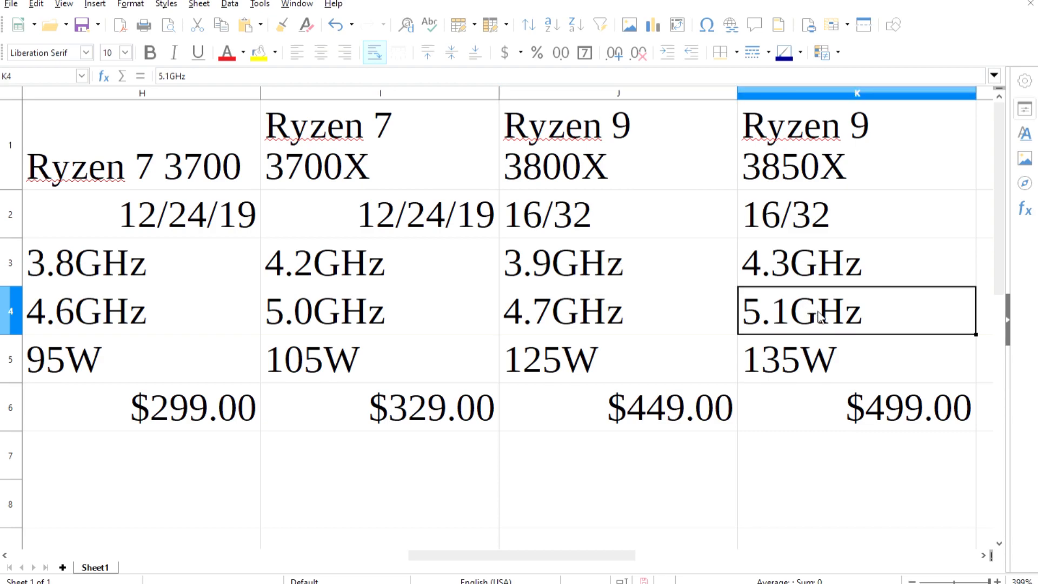
{"action": "left_click", "coordinate": [583, 359]}
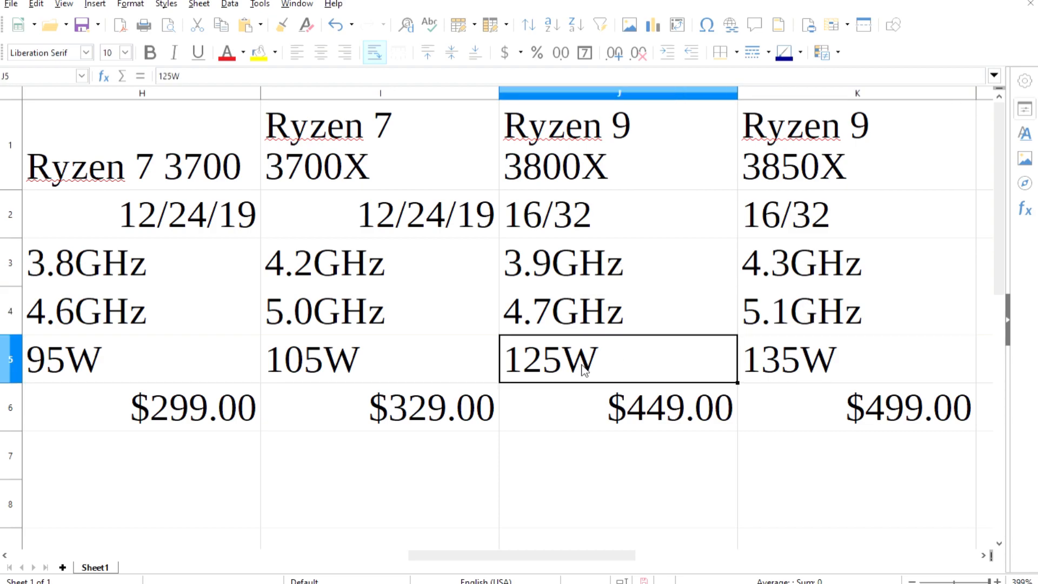
{"action": "left_click", "coordinate": [855, 358]}
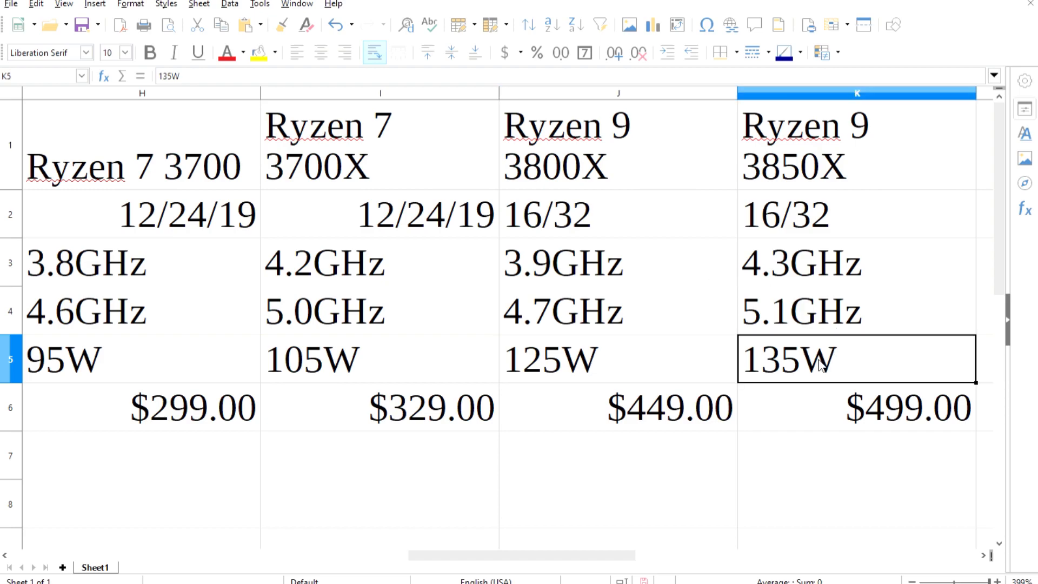
{"action": "mouse_move", "coordinate": [645, 331]}
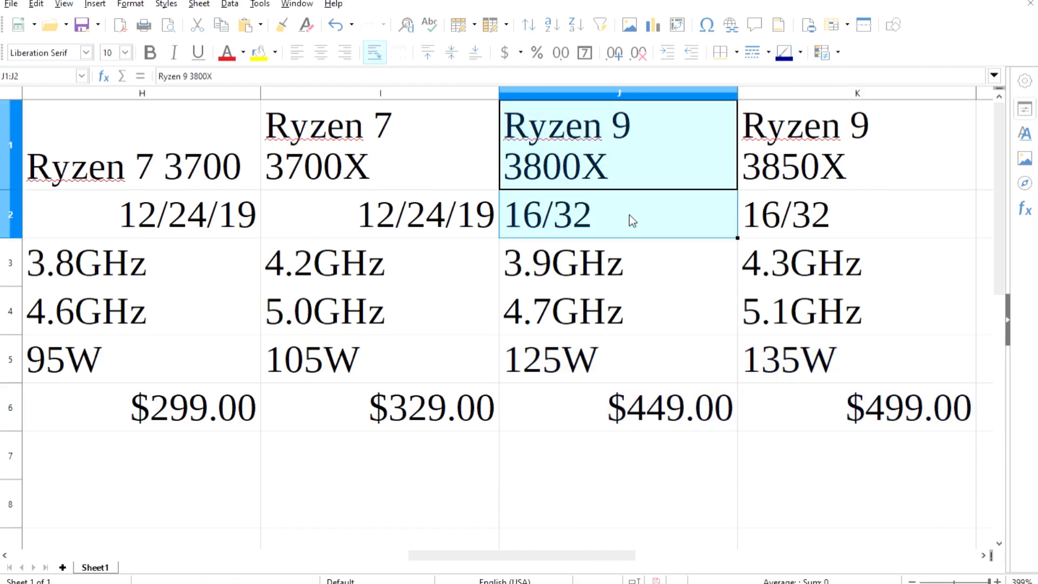
{"action": "left_click", "coordinate": [397, 52]}
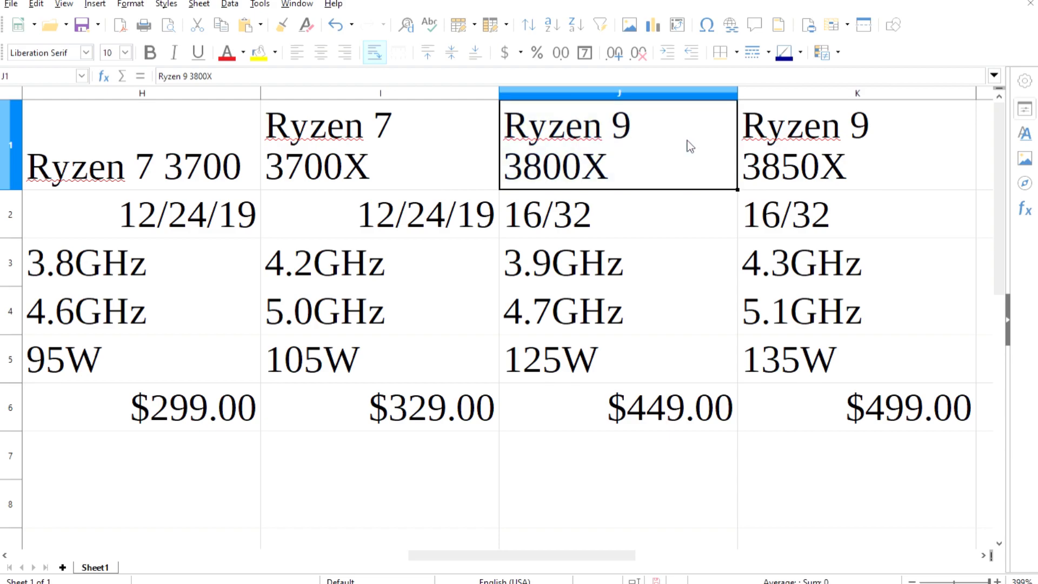
{"action": "mouse_move", "coordinate": [733, 300]}
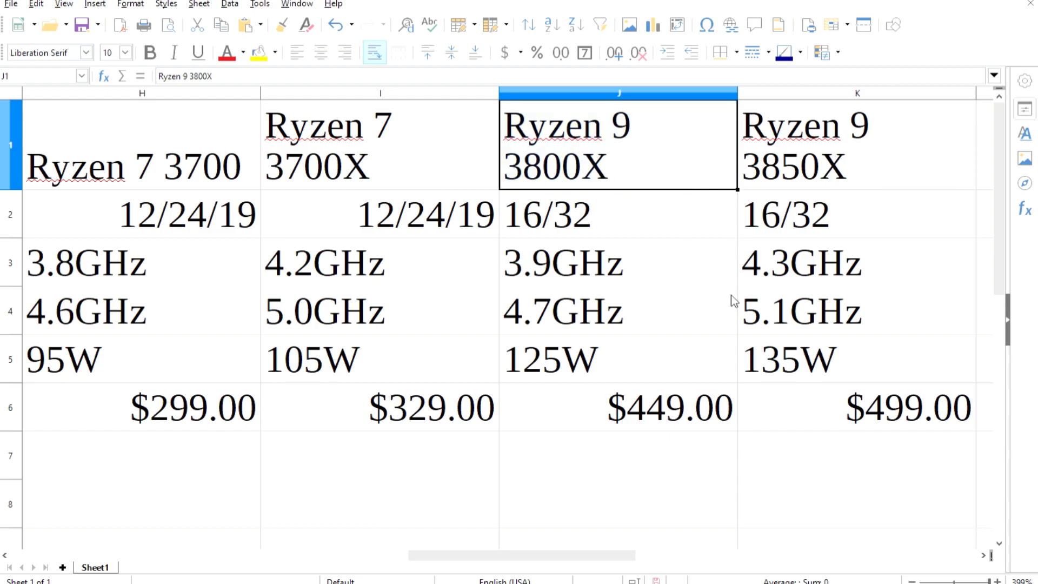
{"action": "mouse_move", "coordinate": [869, 233]}
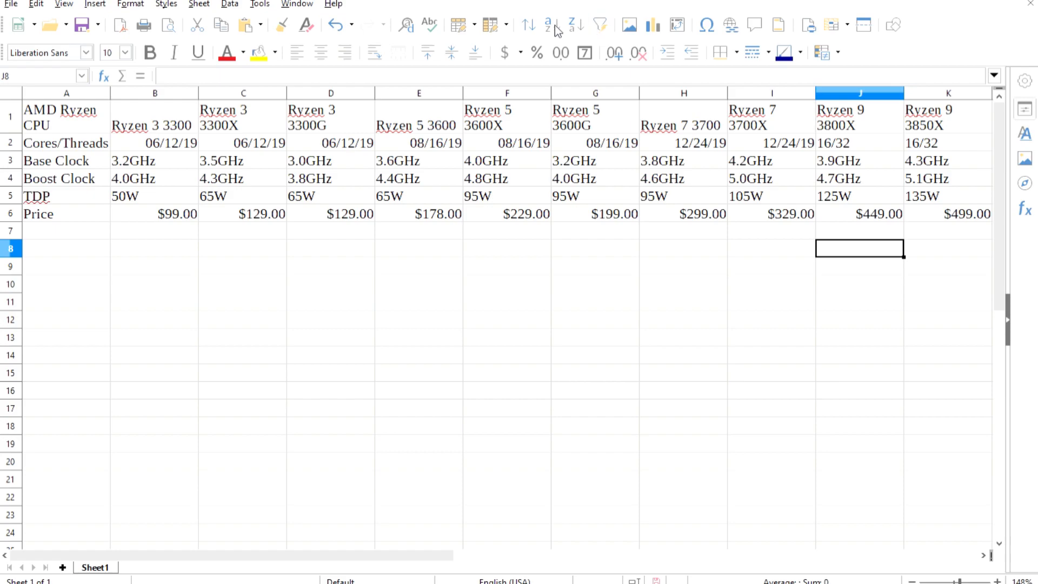
{"action": "mouse_move", "coordinate": [264, 123]}
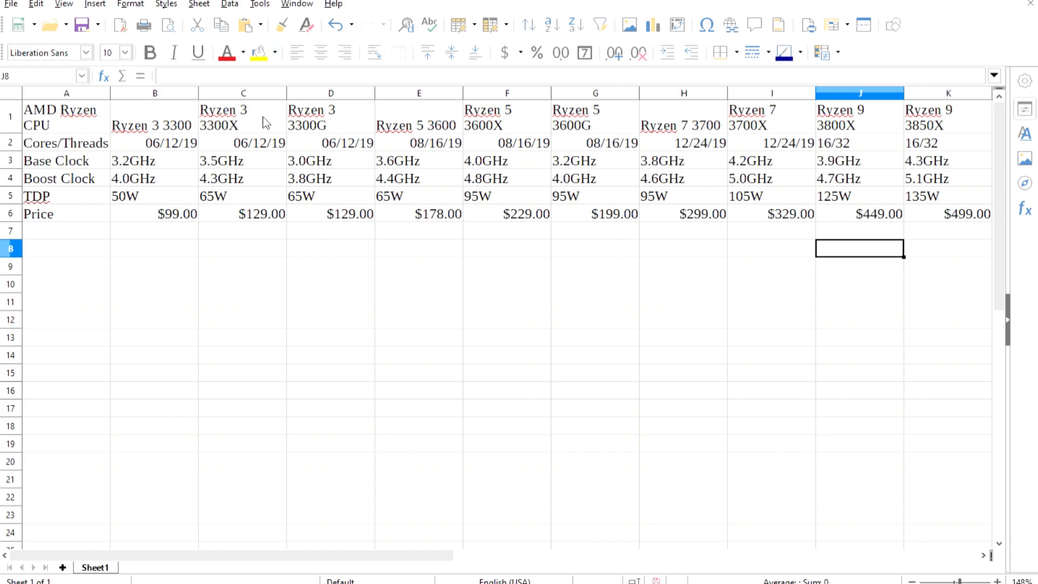
{"action": "mouse_move", "coordinate": [515, 131]}
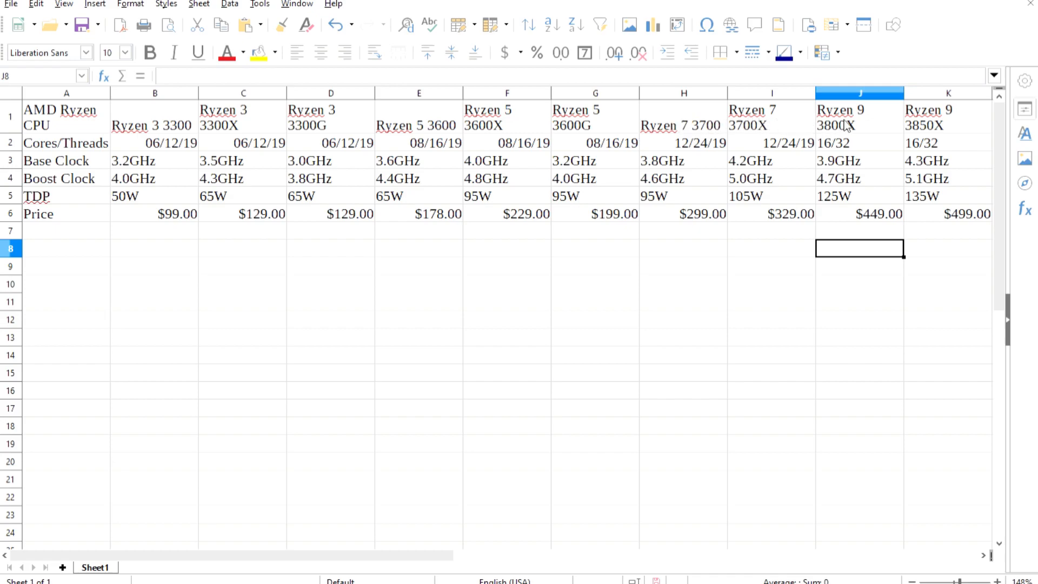
{"action": "mouse_move", "coordinate": [966, 145]}
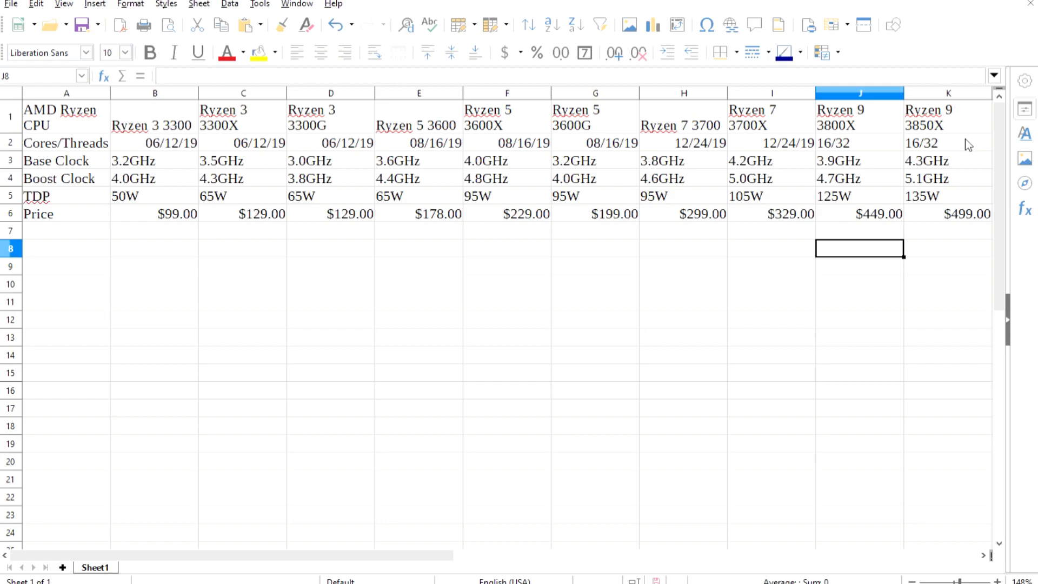
{"action": "mouse_move", "coordinate": [748, 123]}
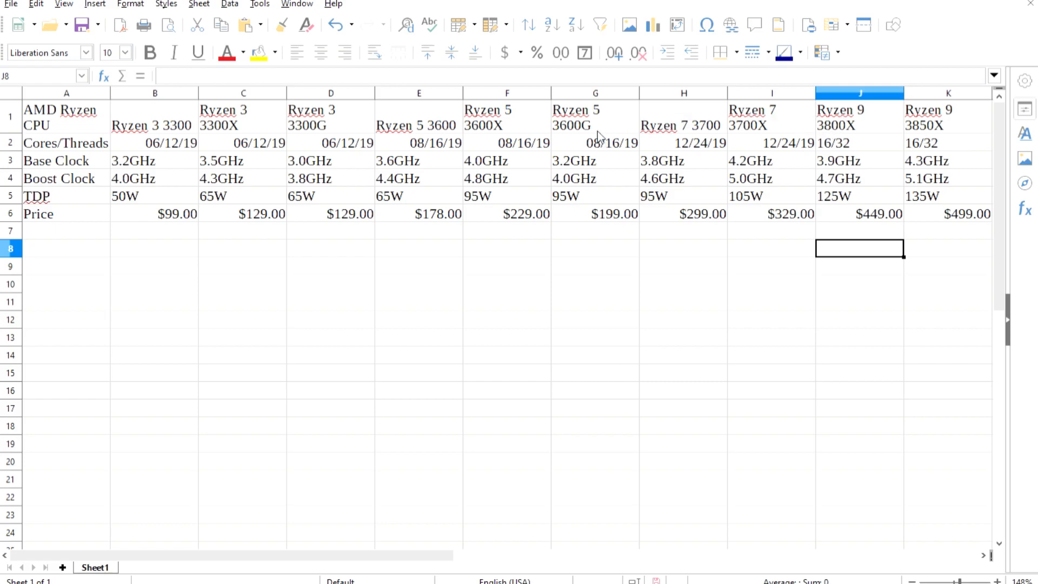
{"action": "mouse_move", "coordinate": [443, 124]}
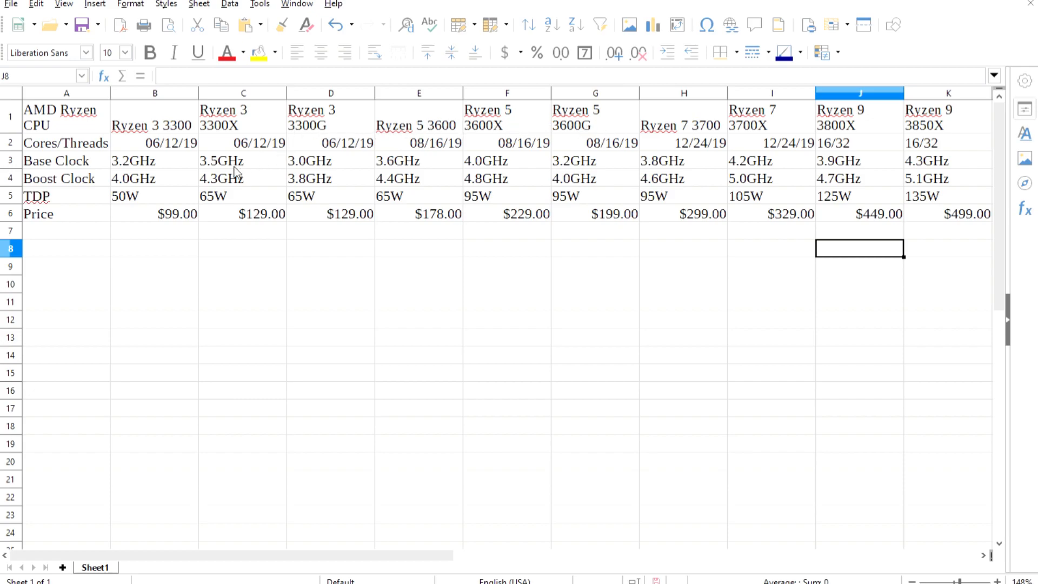
{"action": "mouse_move", "coordinate": [208, 201]}
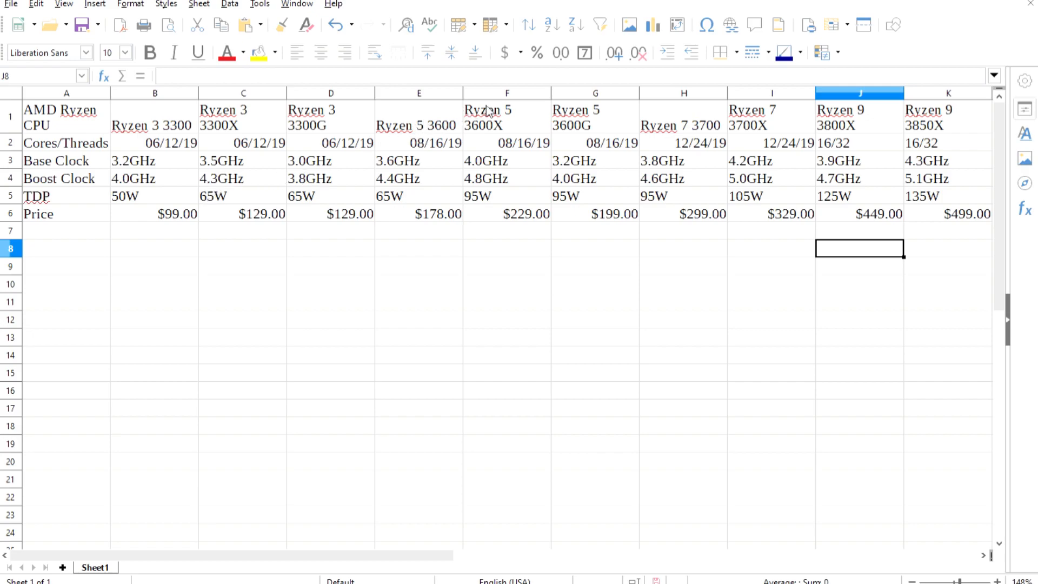
{"action": "mouse_move", "coordinate": [665, 146]}
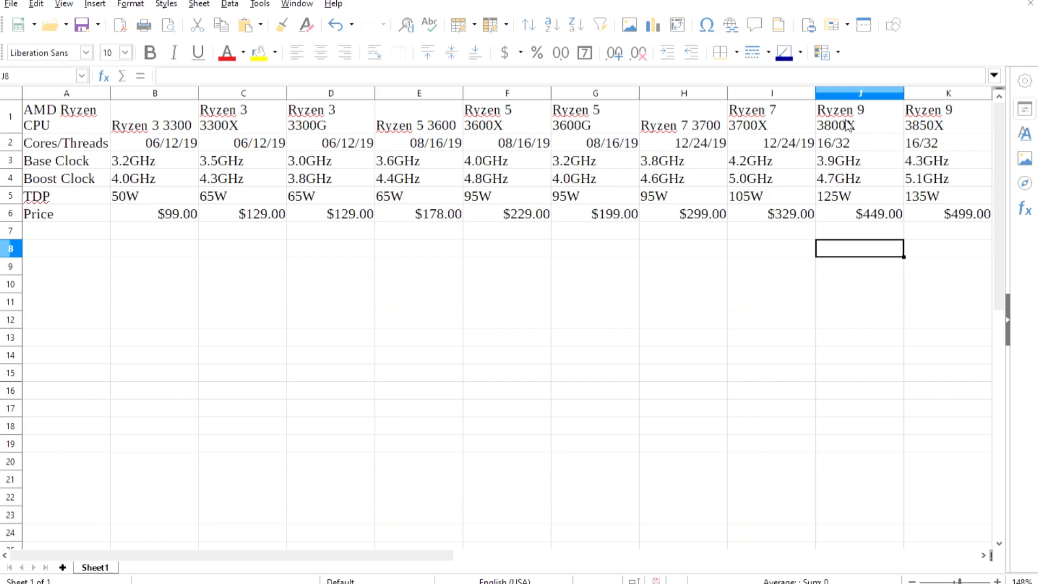
{"action": "mouse_move", "coordinate": [963, 179]}
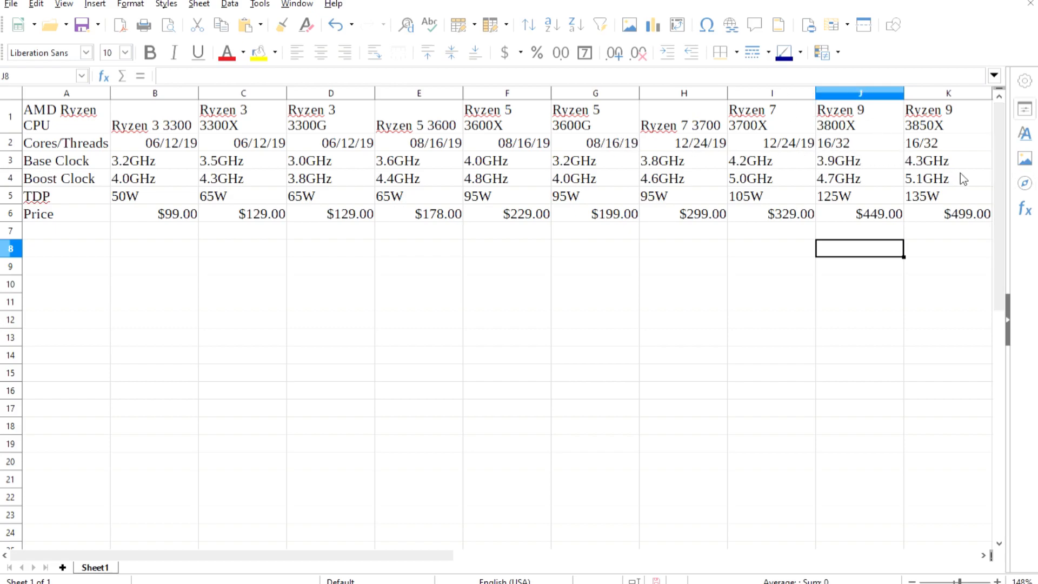
{"action": "mouse_move", "coordinate": [681, 154]}
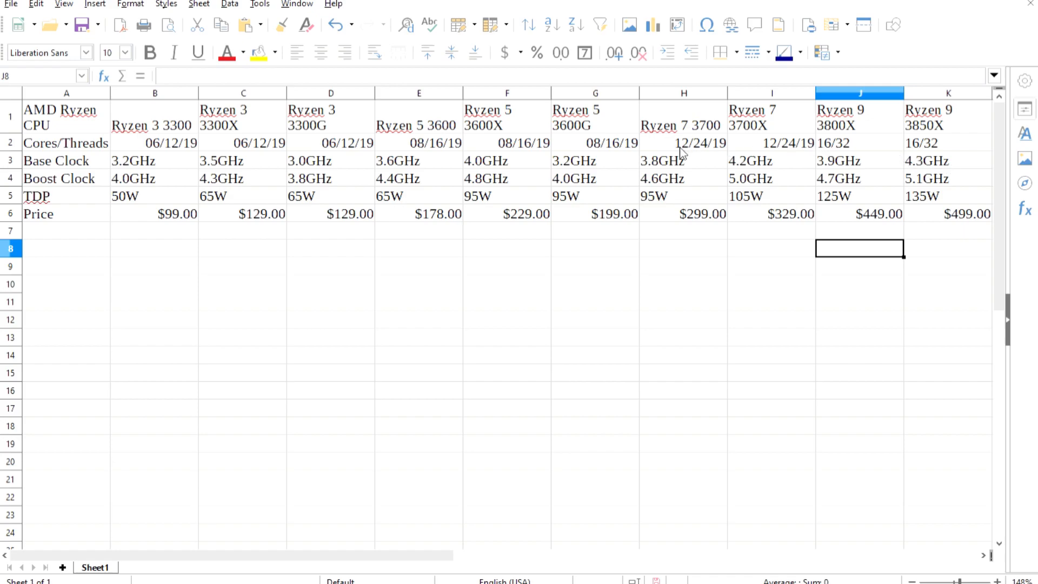
- Zoom out the sheet so table columns A through K fit on screen
{"action": "left_click", "coordinate": [594, 117]}
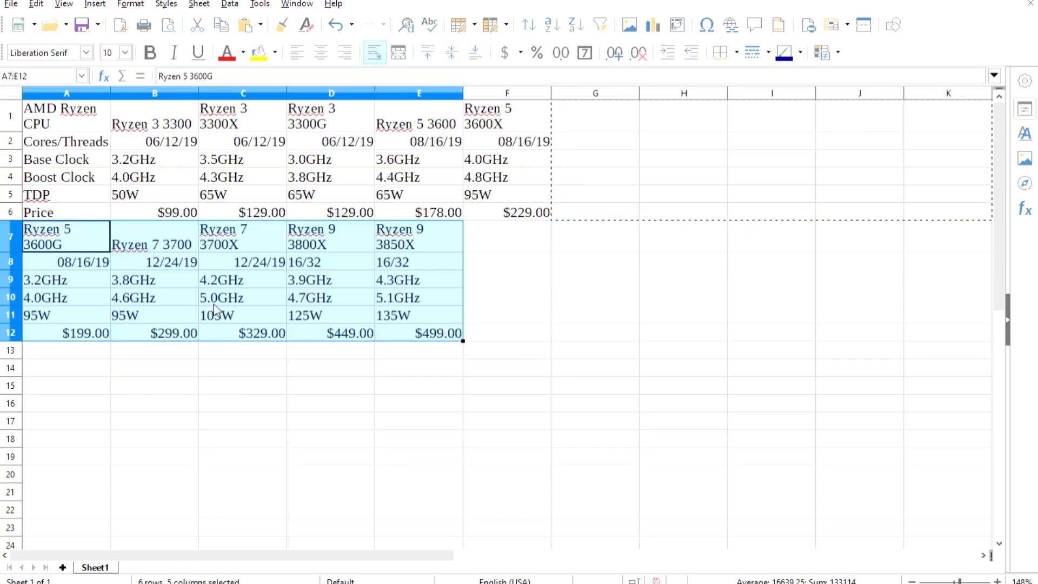
- Deselect the moved block in rows 7–12 by clicking empty cells
{"action": "left_click", "coordinate": [507, 367]}
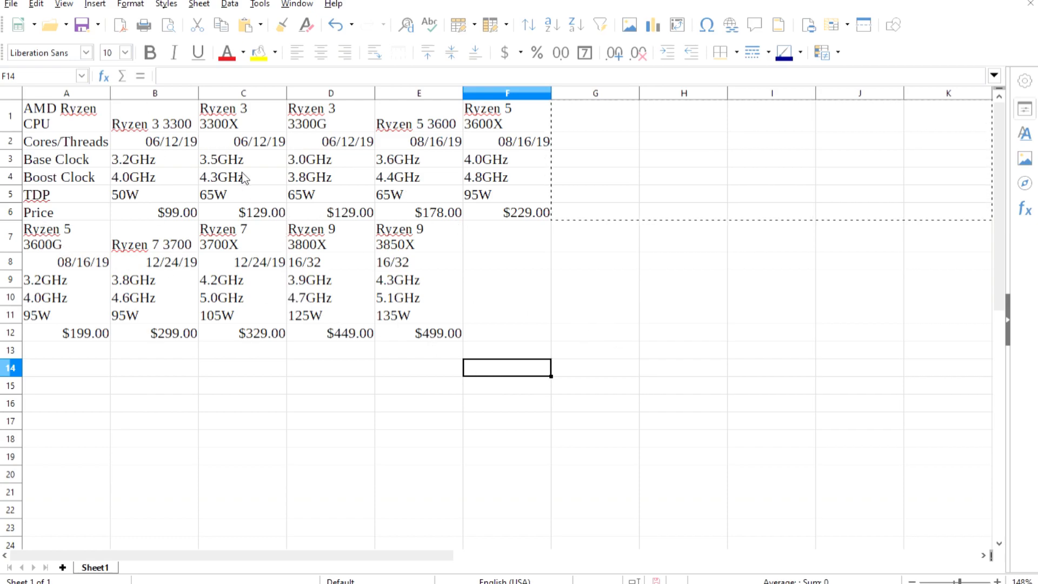
{"action": "left_click", "coordinate": [771, 278]}
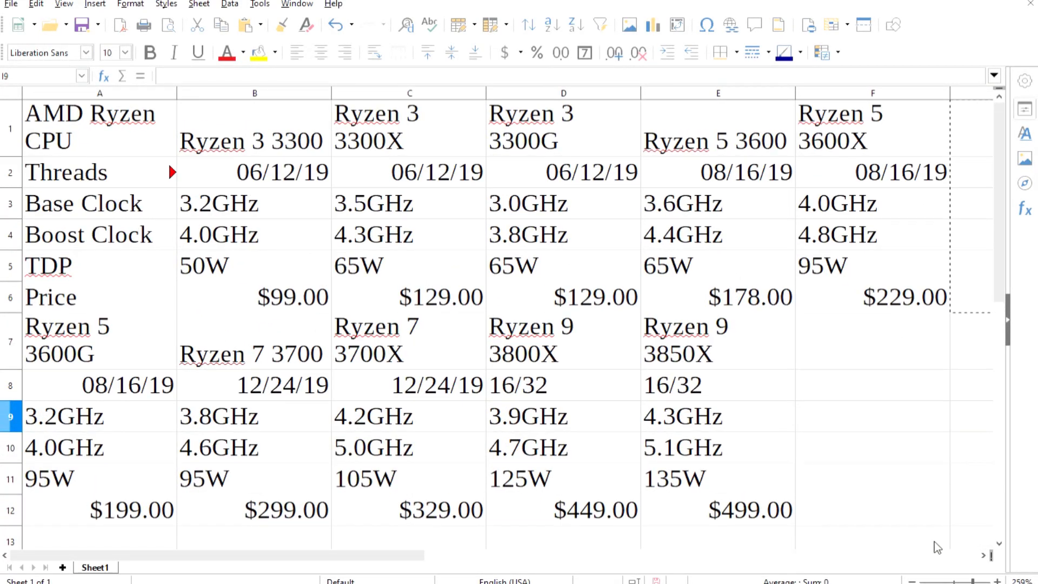
{"action": "mouse_move", "coordinate": [592, 321]}
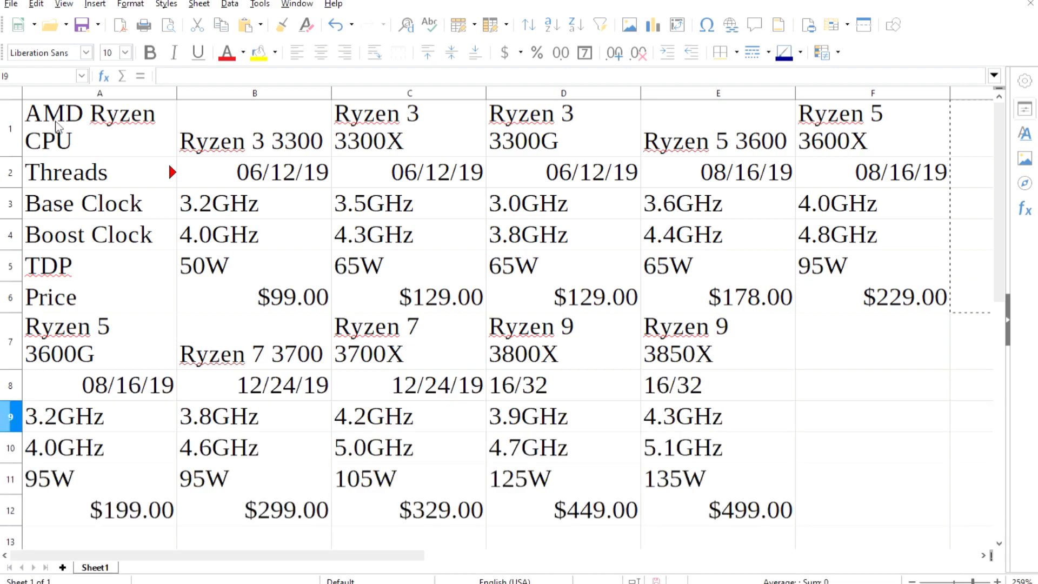
{"action": "left_click", "coordinate": [99, 126]}
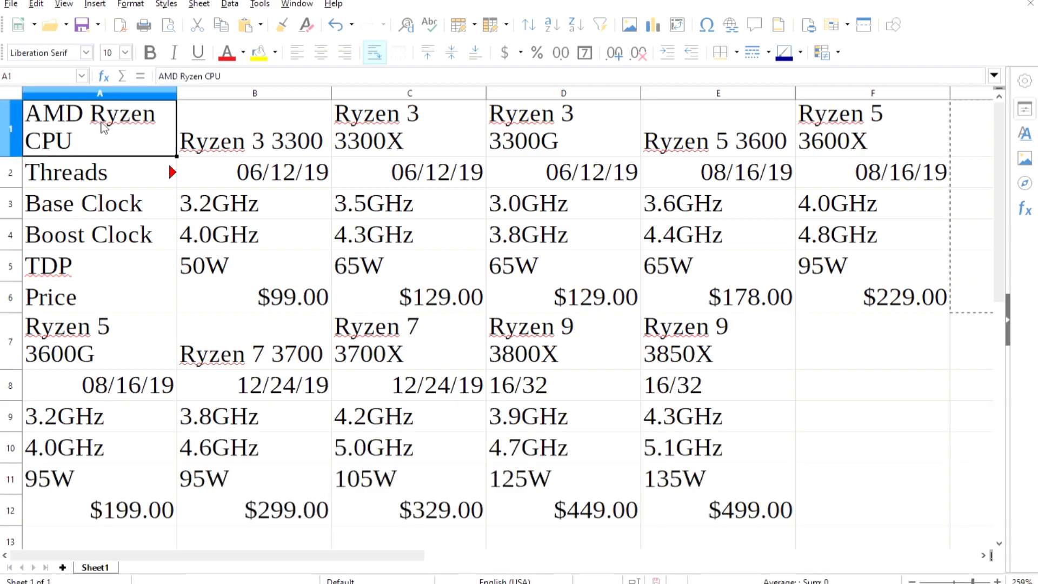
{"action": "double_click", "coordinate": [89, 126]}
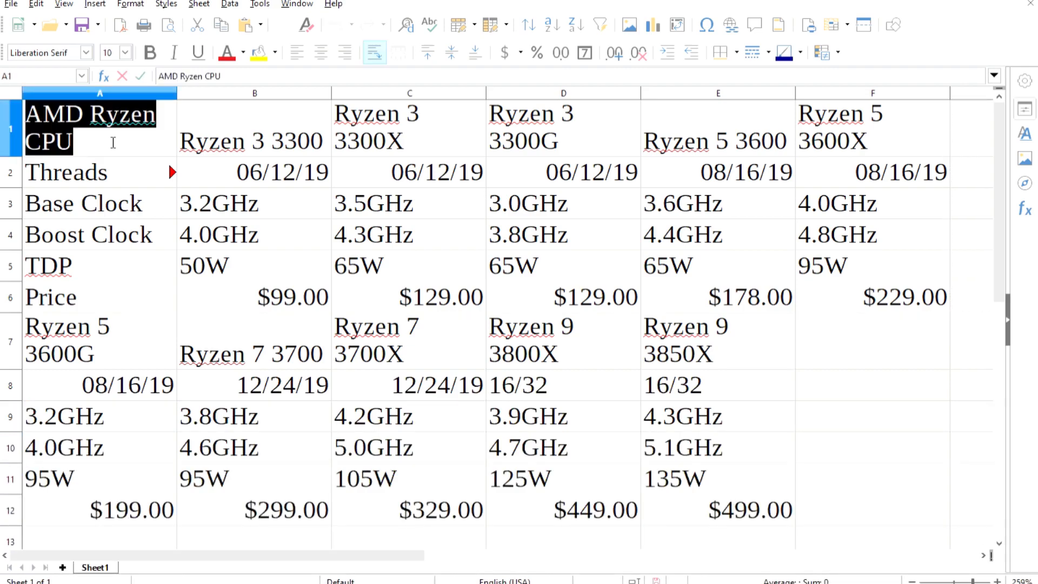
{"action": "left_click", "coordinate": [254, 171]}
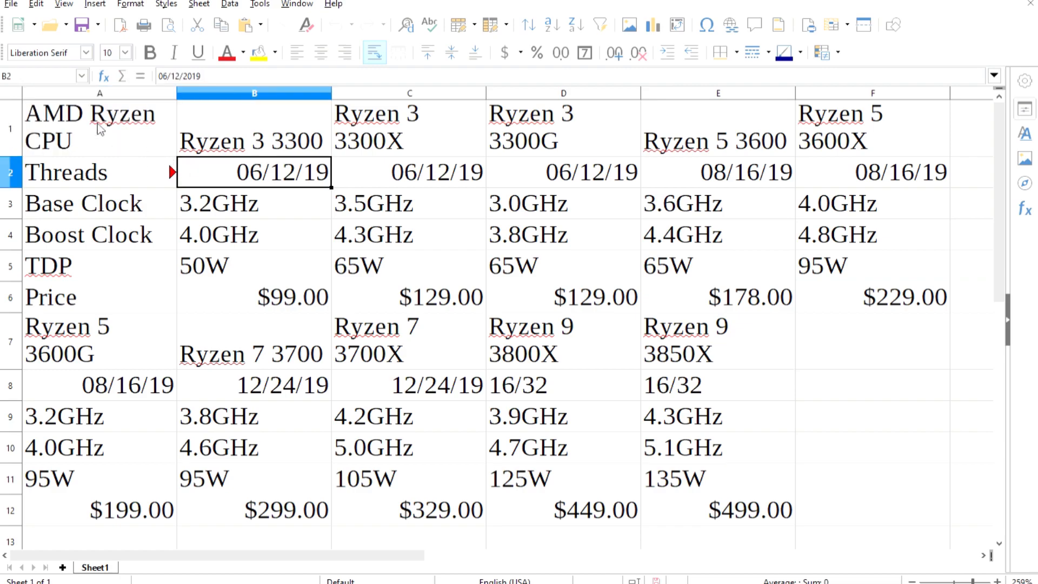